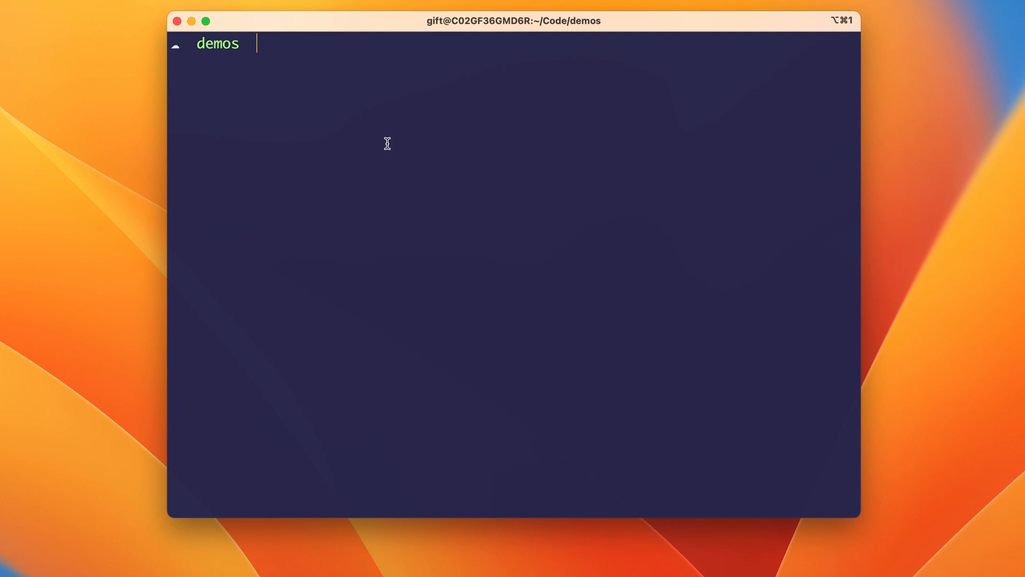
Install Wrangler globally with npm and confirm the installed version with wrangler -v.
text(npm install -g wrangler)
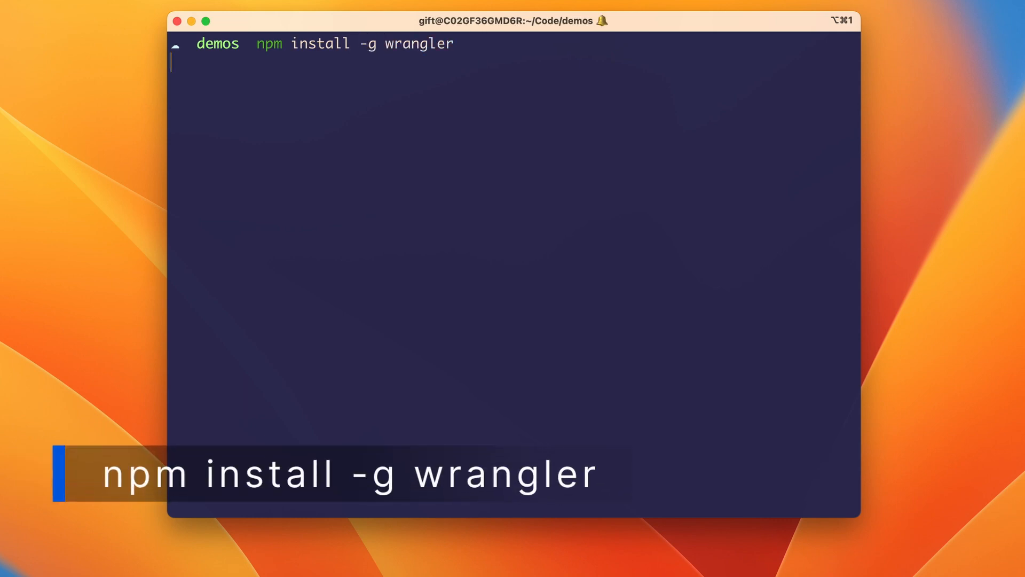
key(Return)
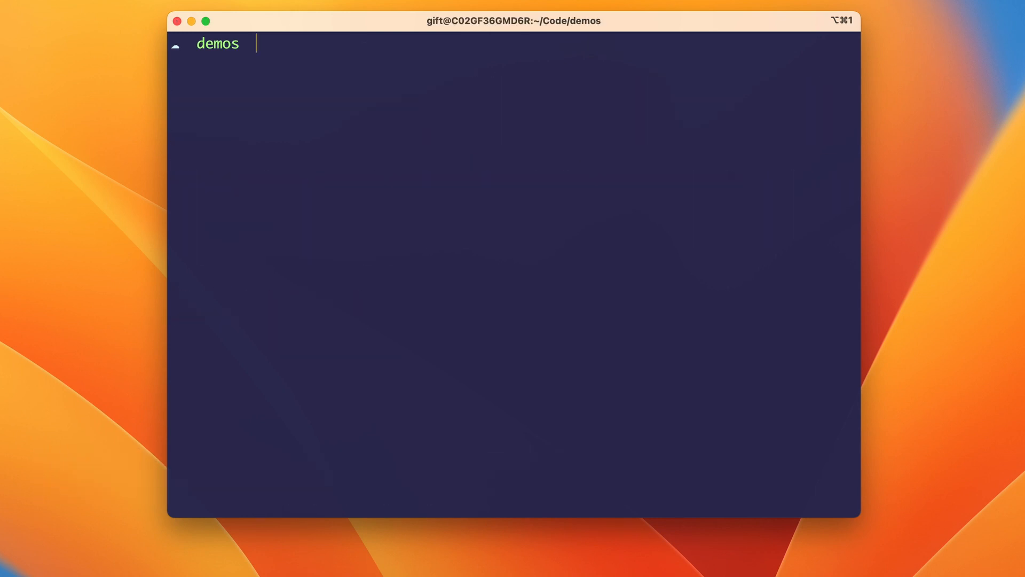
text(wrangler -v)
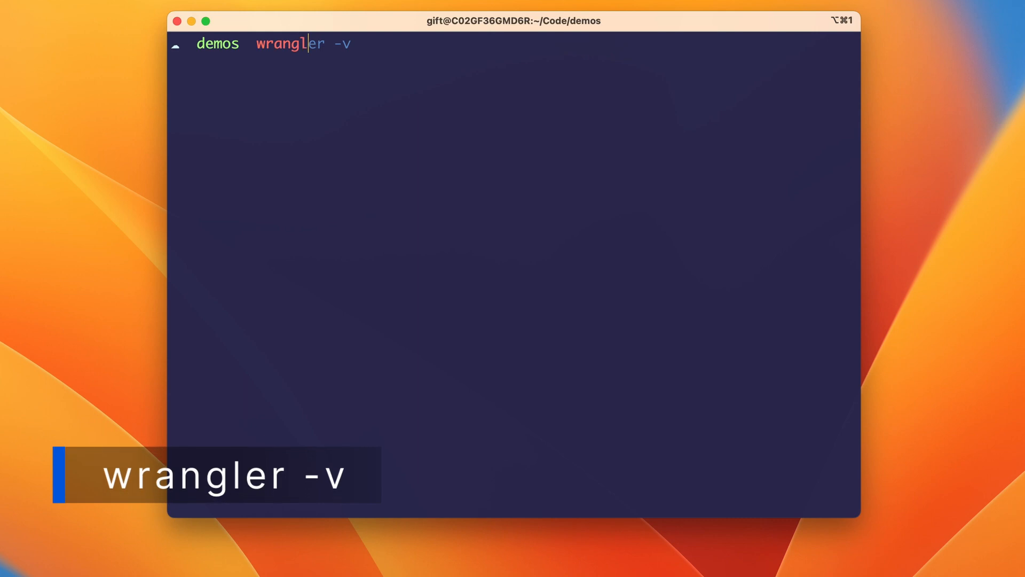
key(Return)
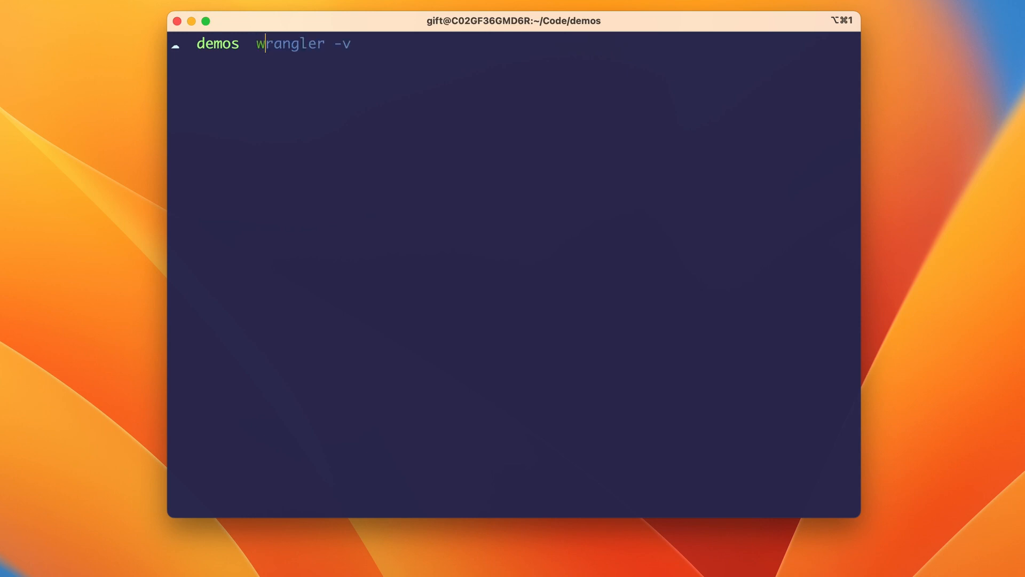
Start the Cloudflare login flow with wrangler login.
text(login)
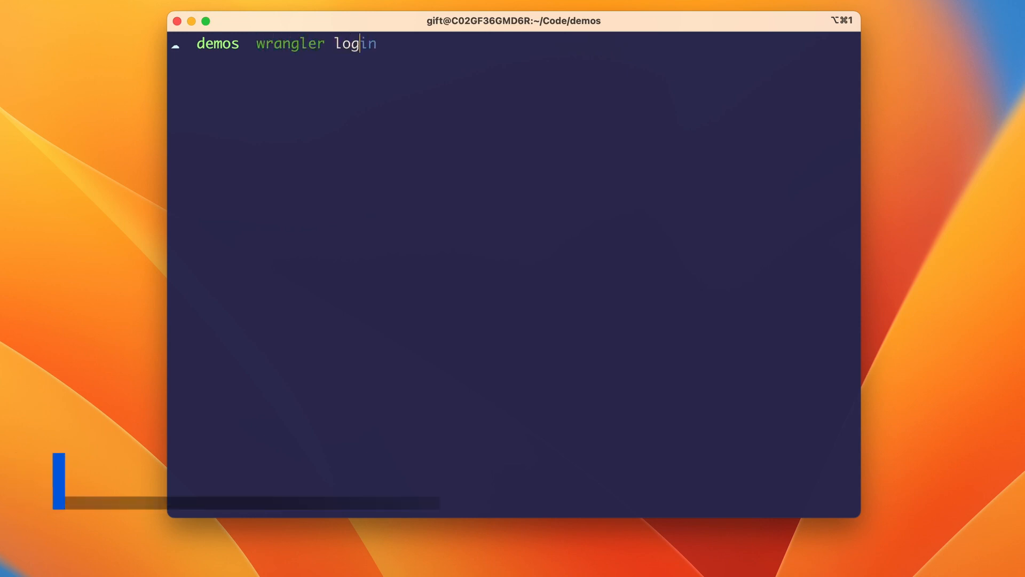
key(Return)
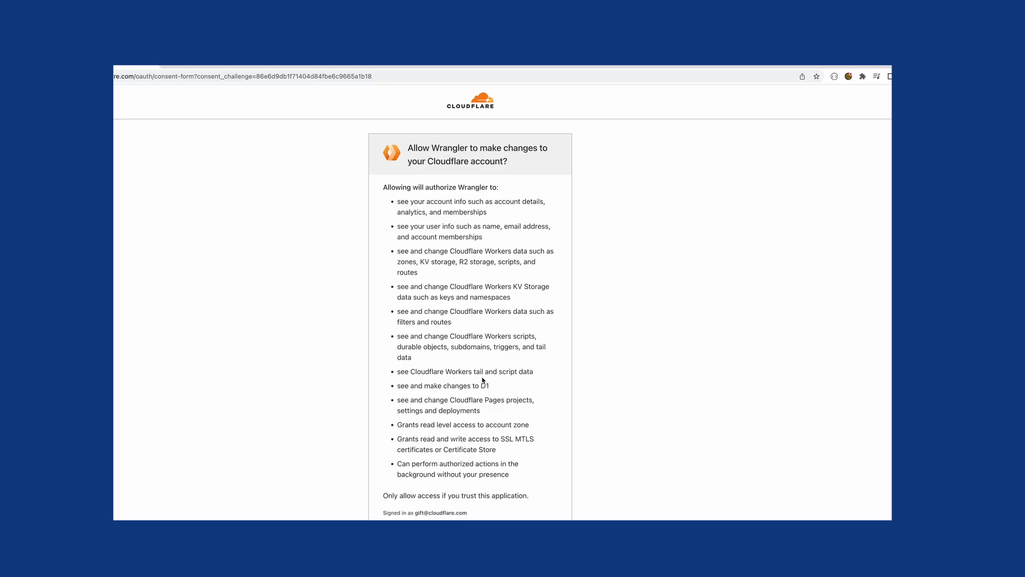
Allow Wrangler access to the Cloudflare account on the consent page.
scroll(down, 3)
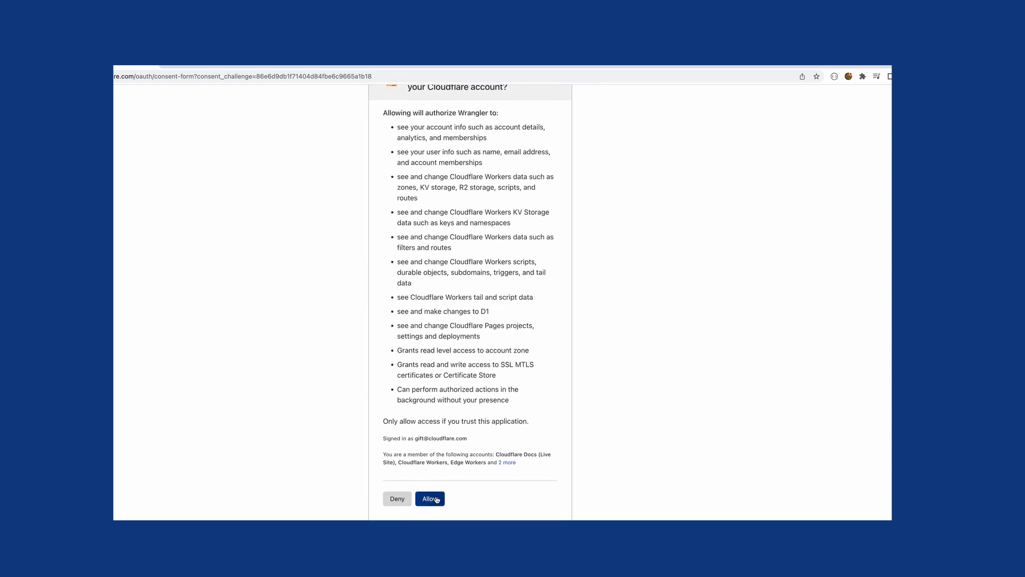
click(430, 498)
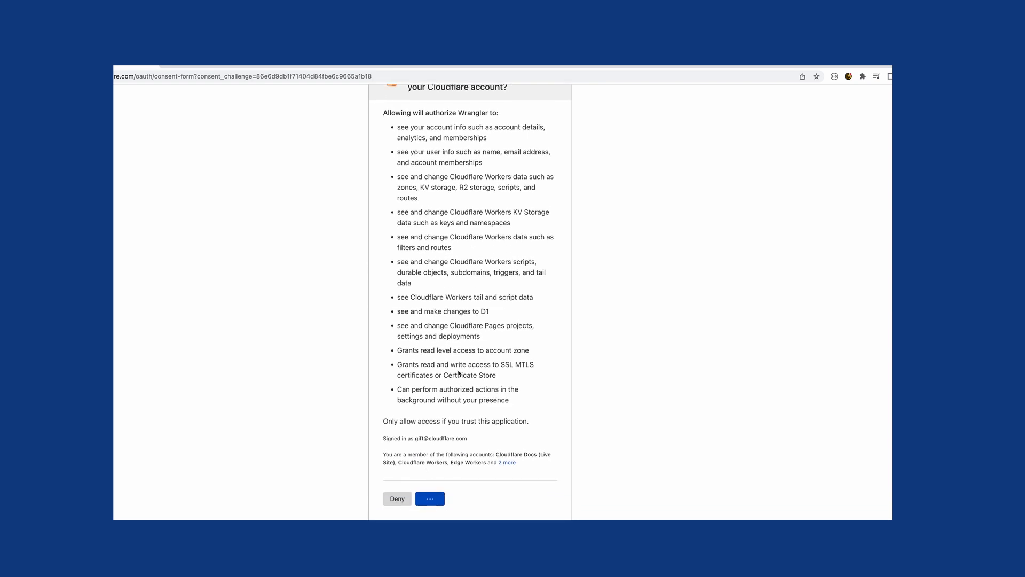
click(429, 499)
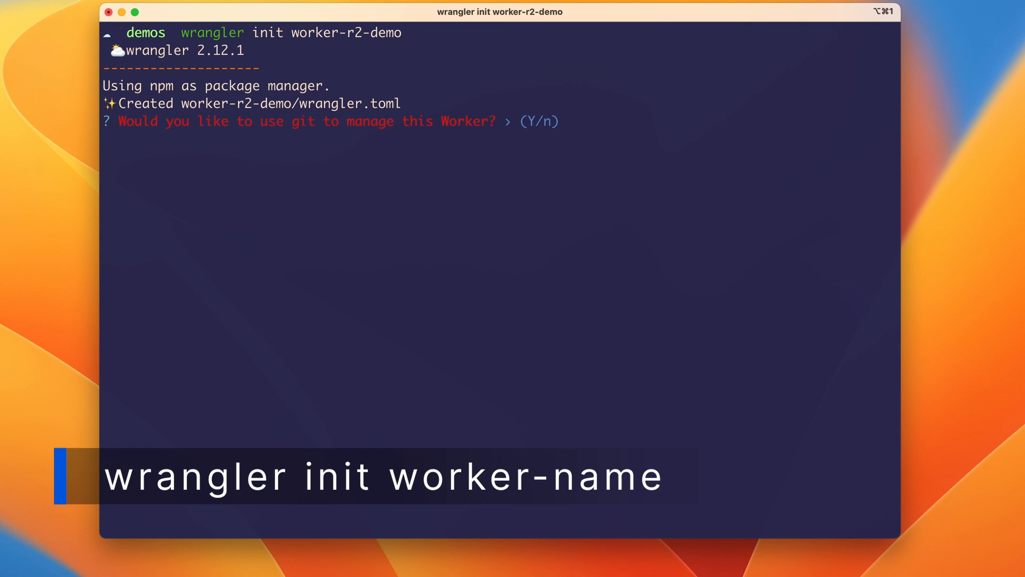
Accept the git and TypeScript prompts while initializing worker-r2-demo.
key(Return)
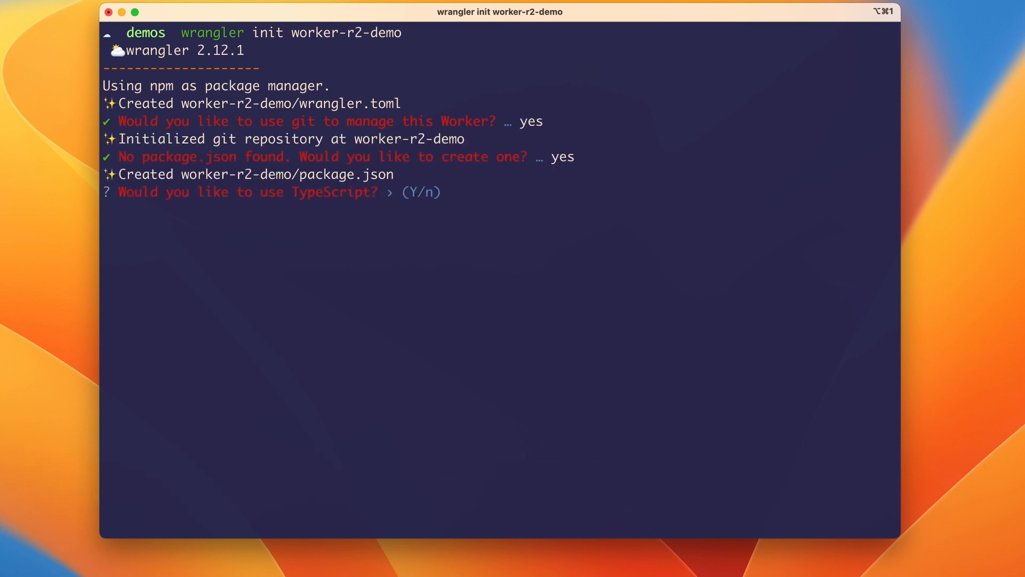
key(Return)
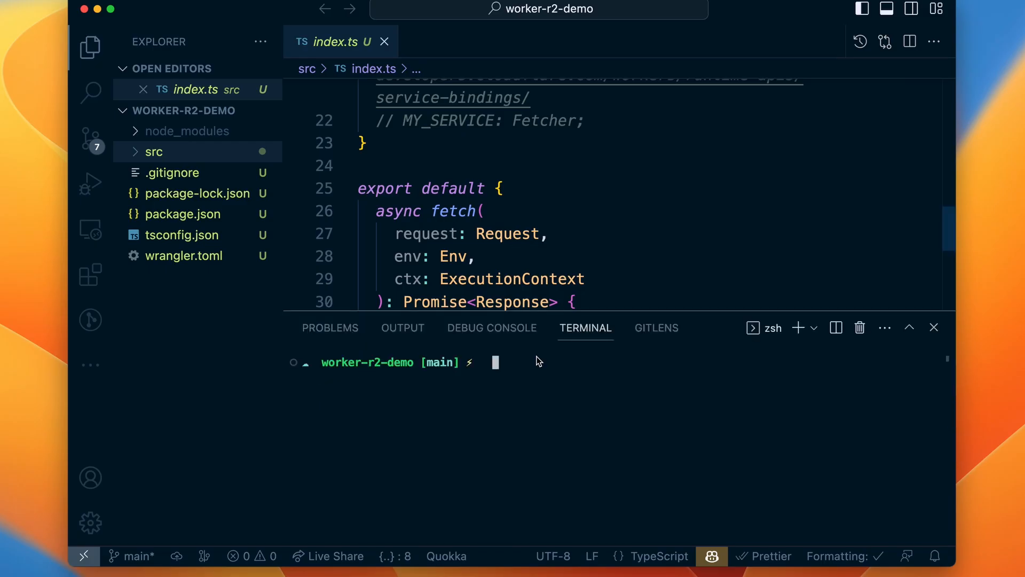
Run npm start to launch the local development server.
text(npm start)
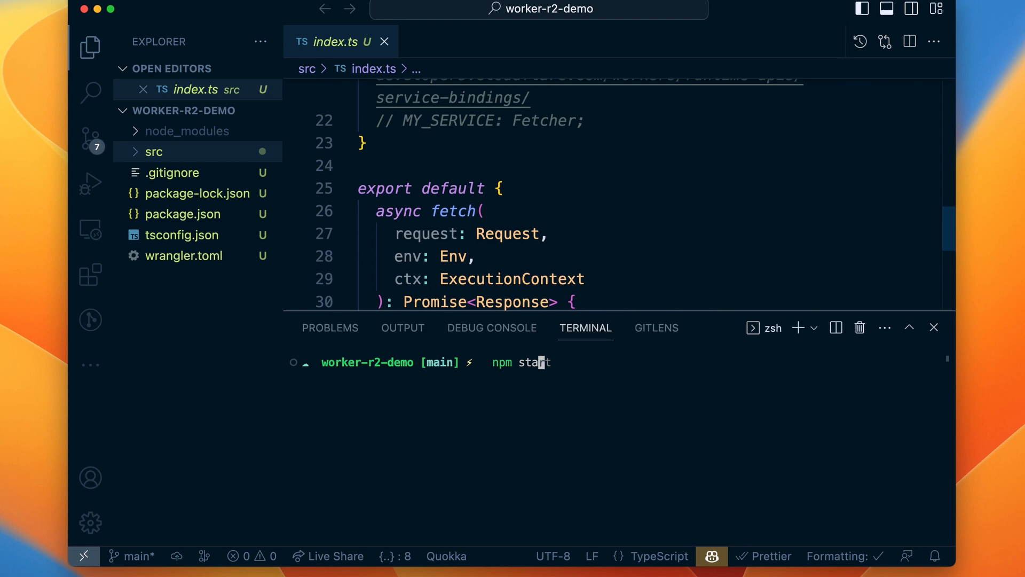
key(Return)
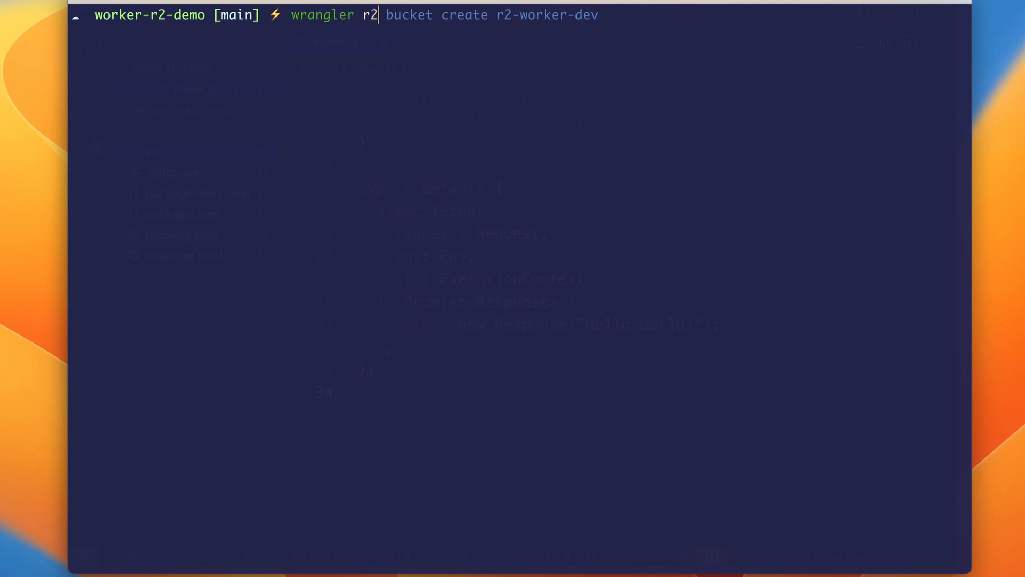
Run wrangler r2 bucket create r2-worker-dev.
key(Return)
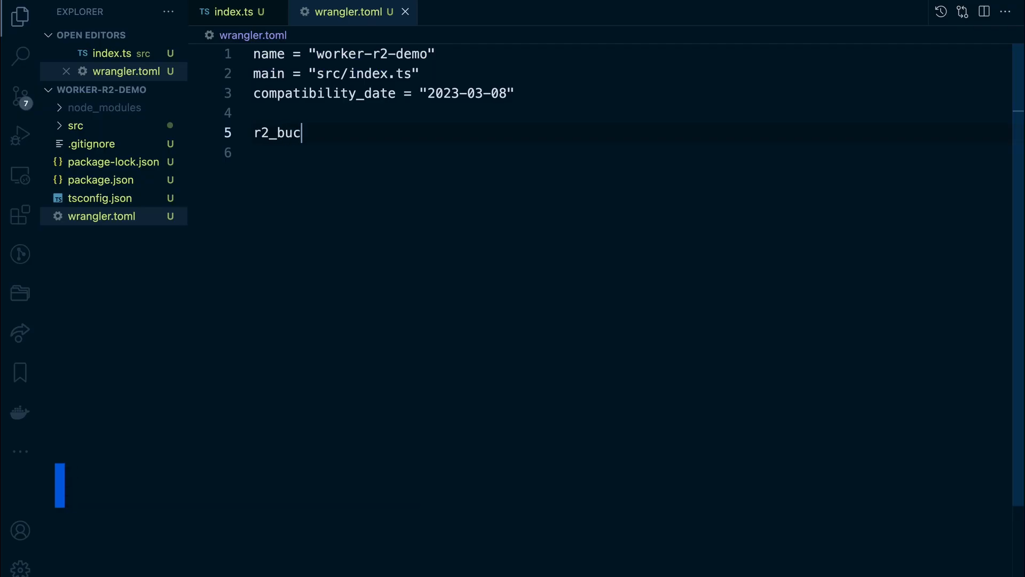
Declare r2_buckets binding R2_BUCKET to bucket_name "r2-demo-bucket" in wrangler.toml.
text(kets = [)
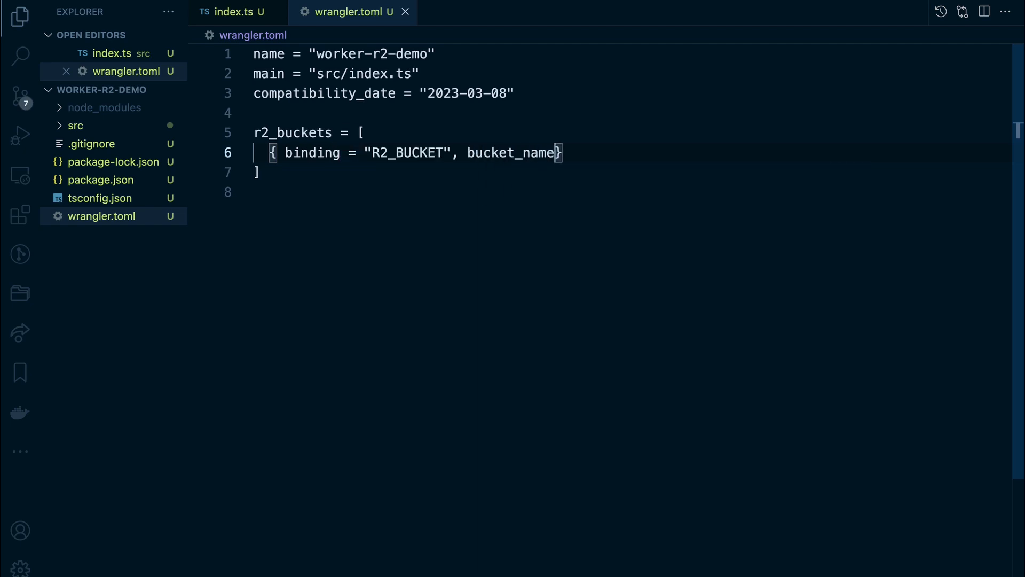
text(= "r2-demo-bucket")
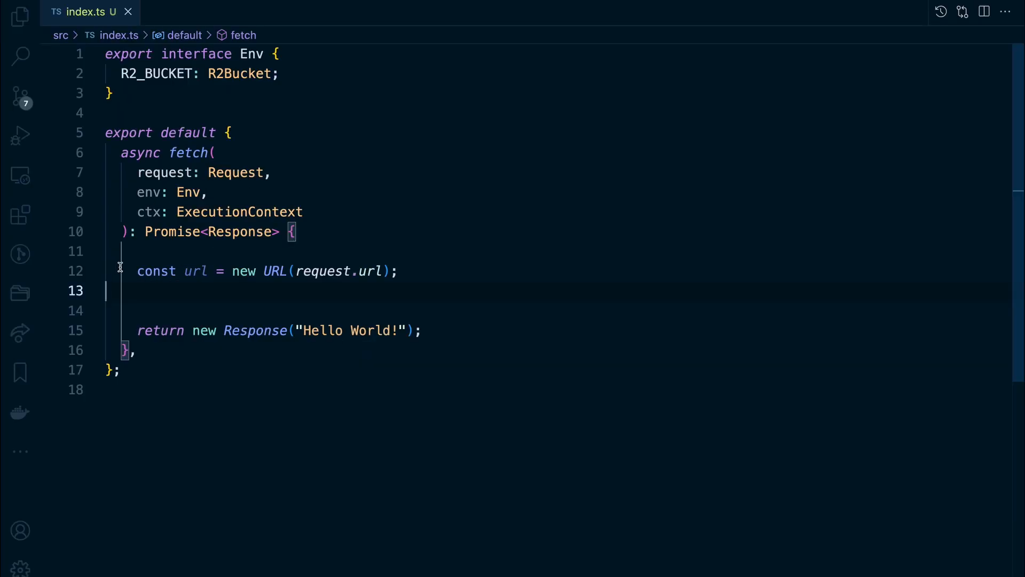
Derive the object key from url.pathname.slice(1) and start a switch on the request method.
text(// remove the trailing slash: /)
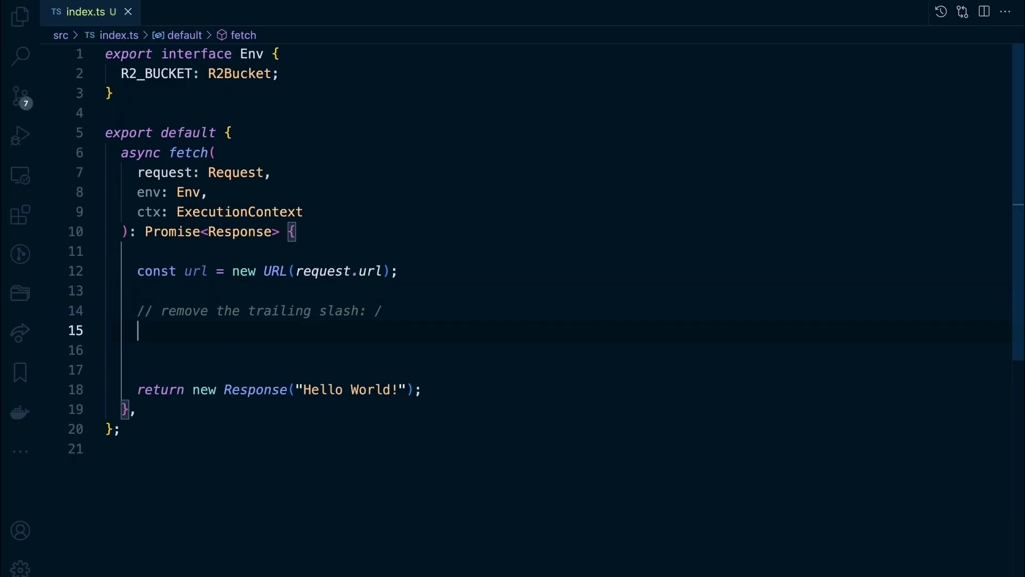
text(const key =)
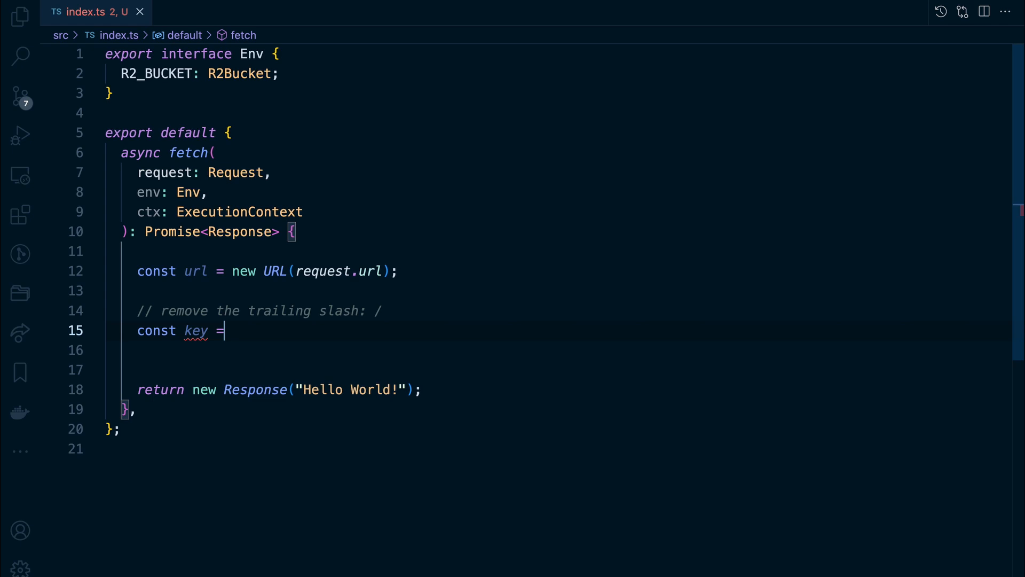
text(url.pathname.slice(1))
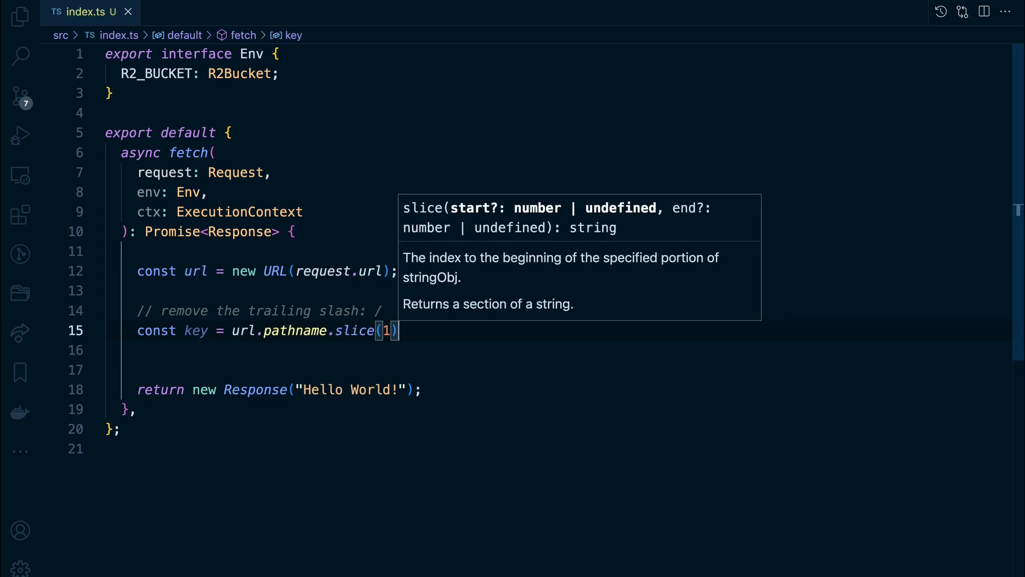
text(;)
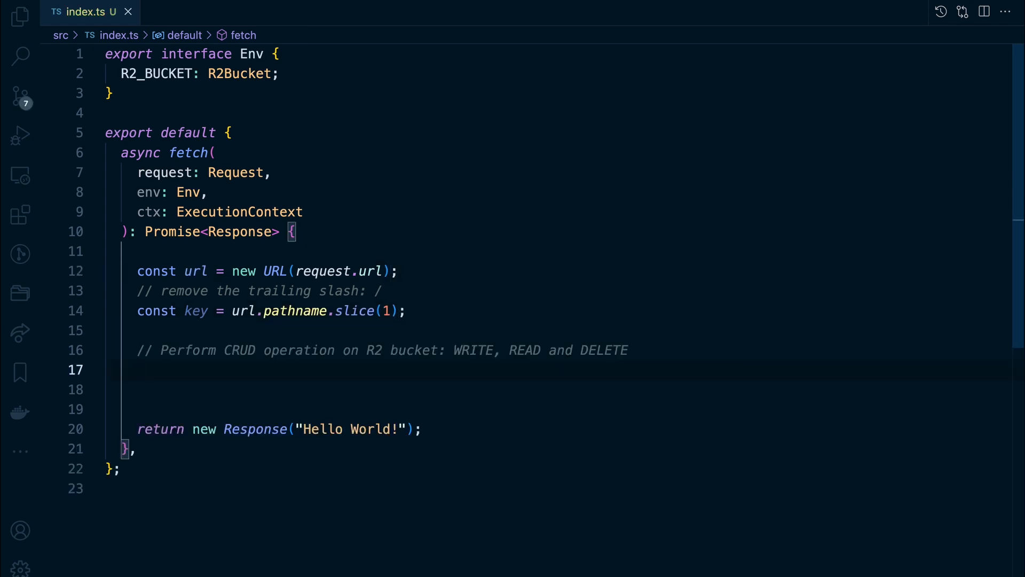
text(switch ())
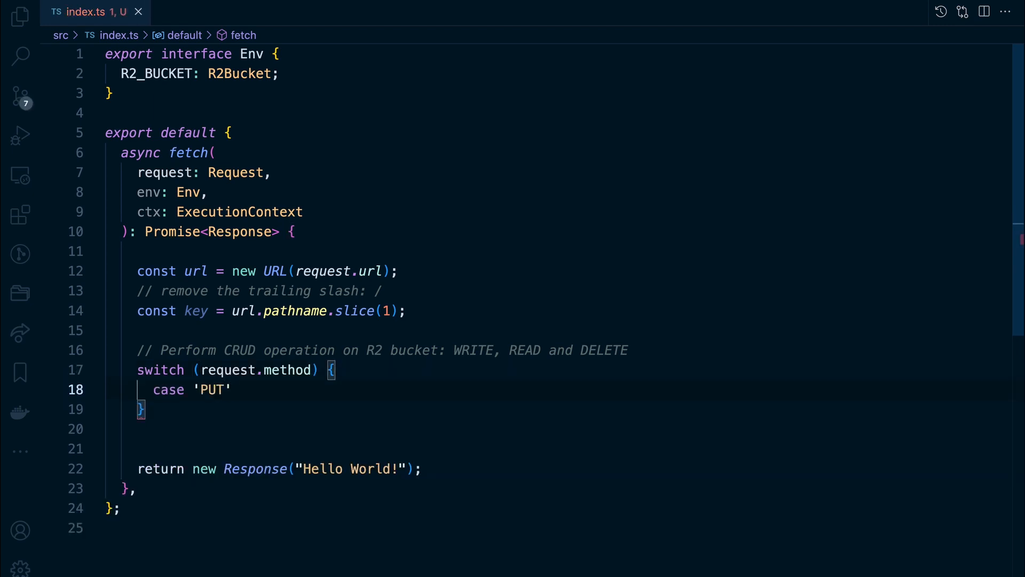
Handle PUT by writing request.body to R2_BUCKET and responding with the stored key.
text(await env.R2_BUCKET.put(key, request.body);)
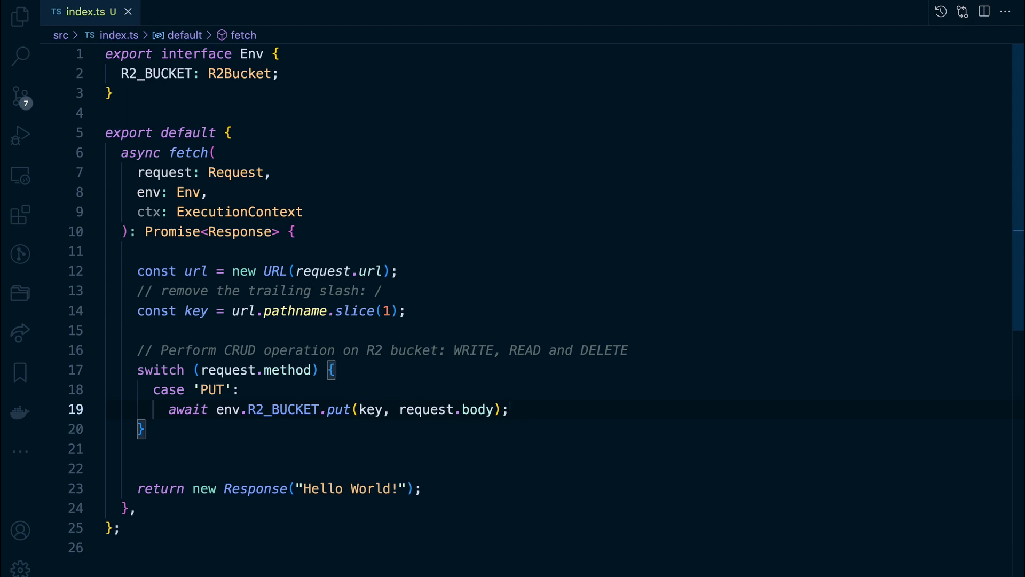
text(return new Response(`Successfully wrote to)
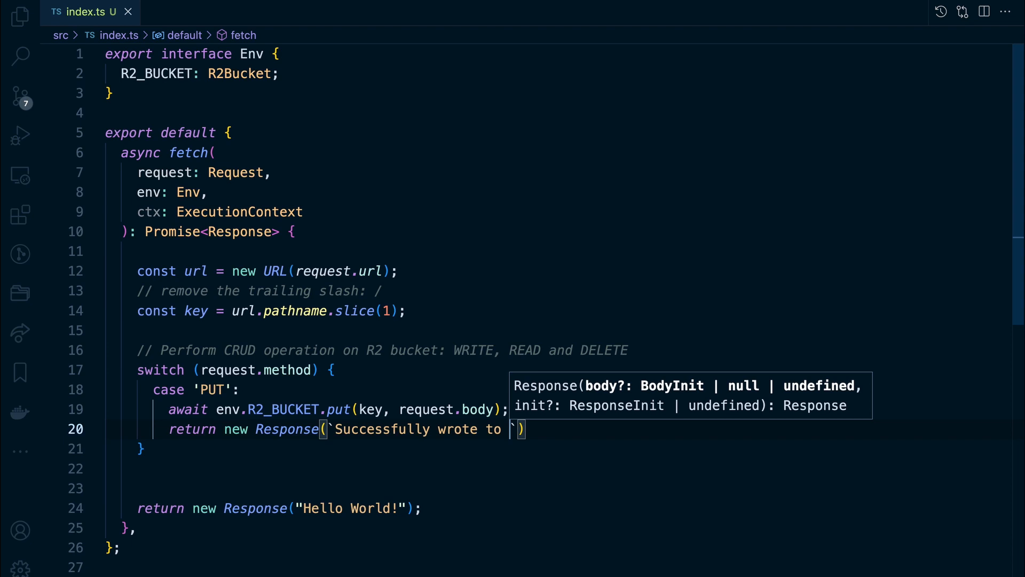
text(${key}`);)
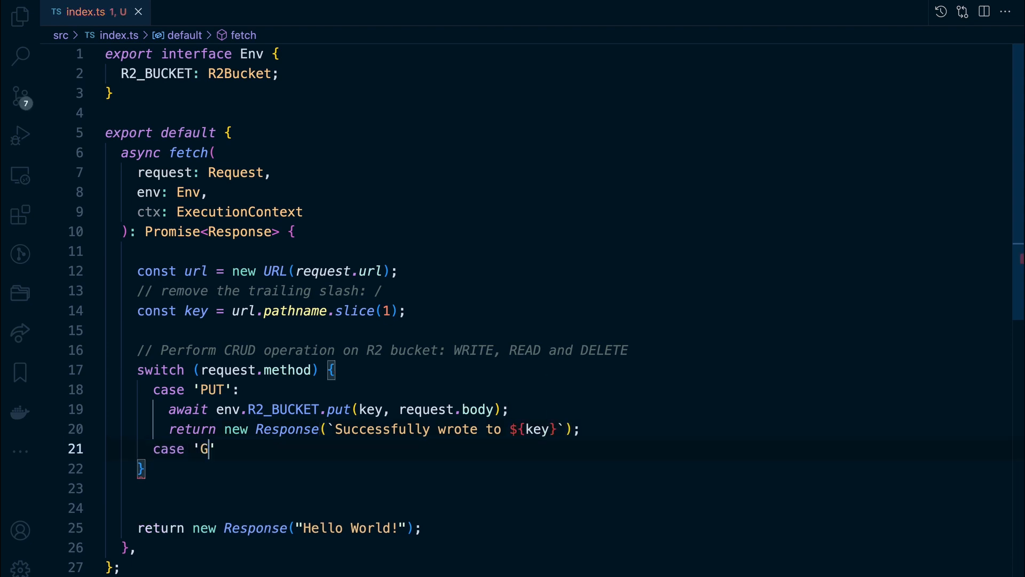
Handle GET by reading the key from R2_BUCKET, returning 404 when null and writing HTTP metadata headers.
text(ET':)
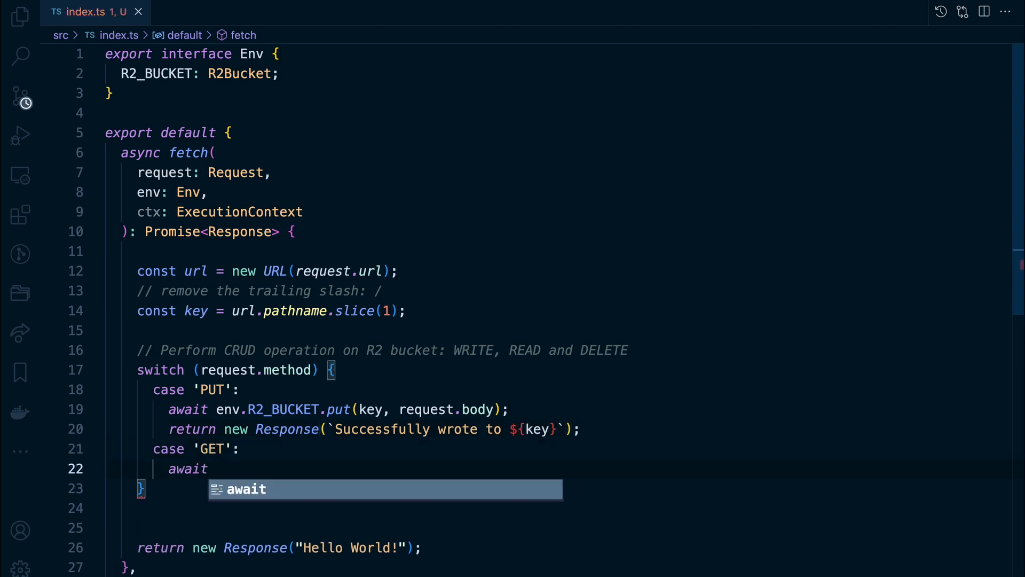
text(env.R2_BUCKET.get(key);)
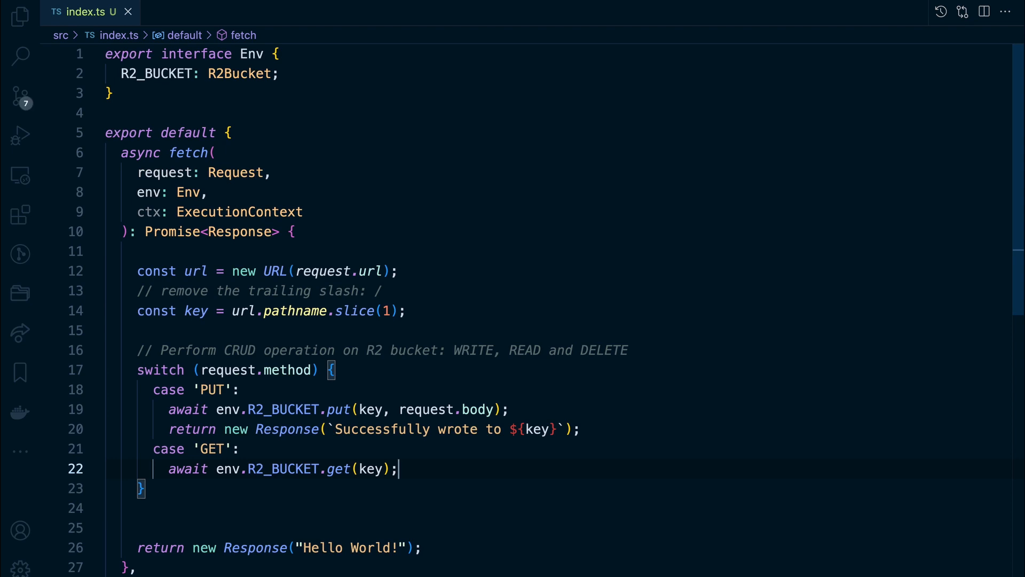
text(const object =)
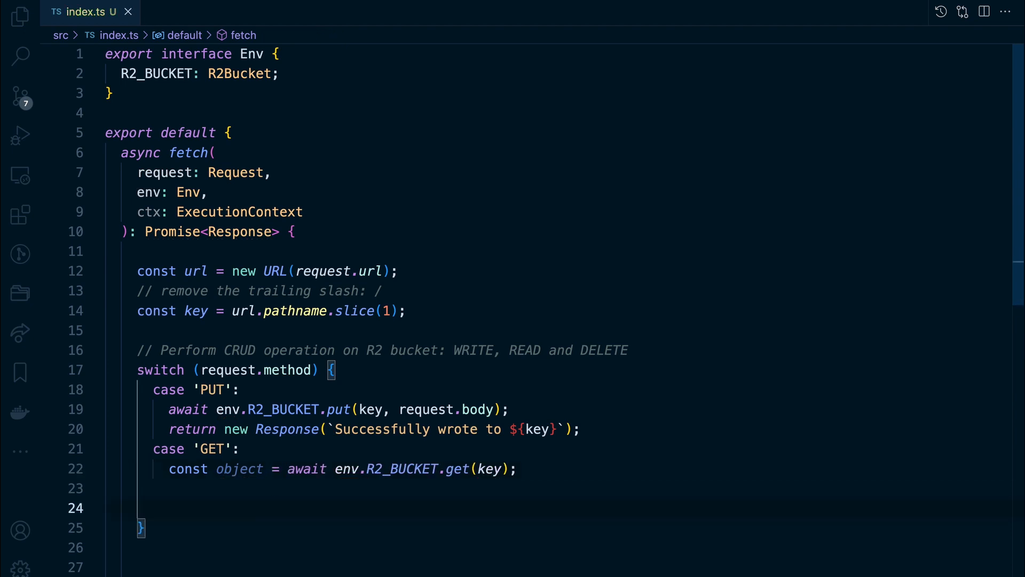
text(if ()
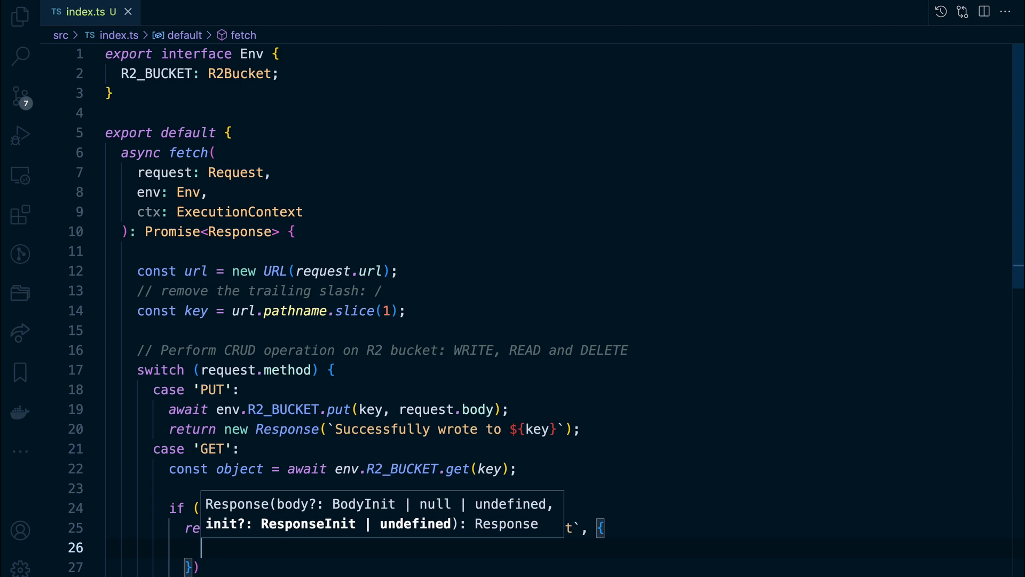
text(status: 404)
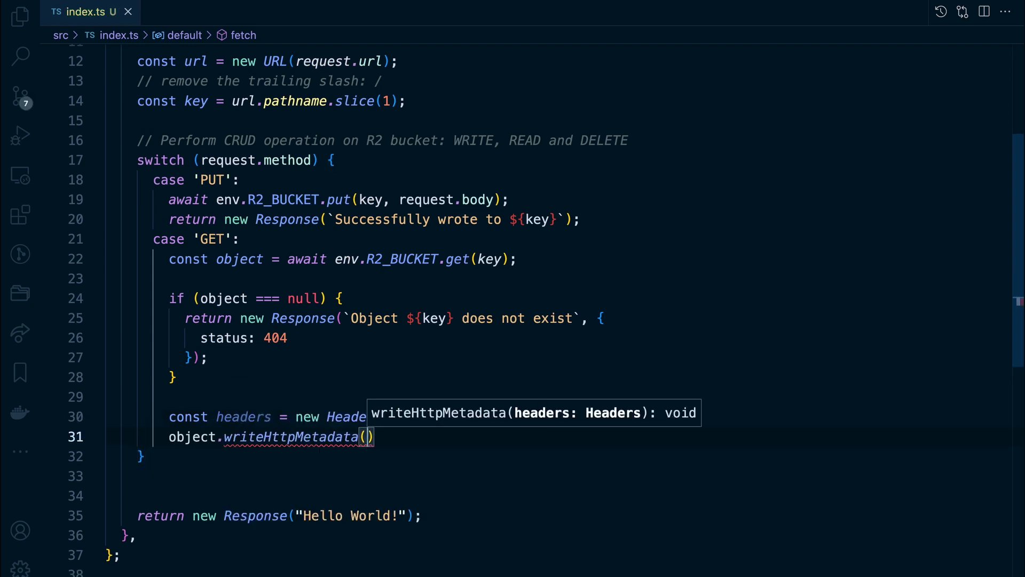
text(headers)
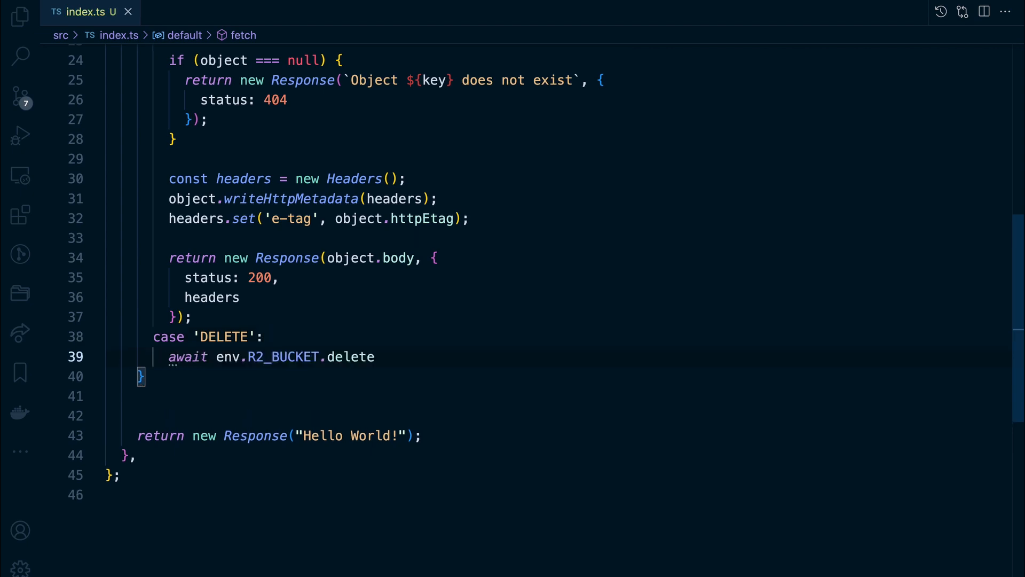
Add a DELETE case deleting the key and a default 405 response listing GET, PUT, DELETE.
text((key);)
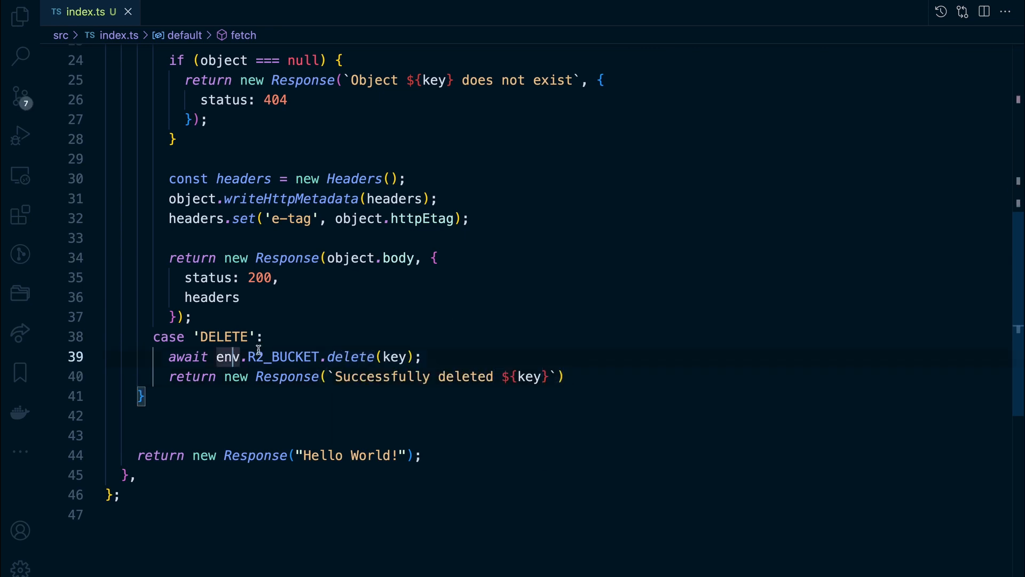
text(default:)
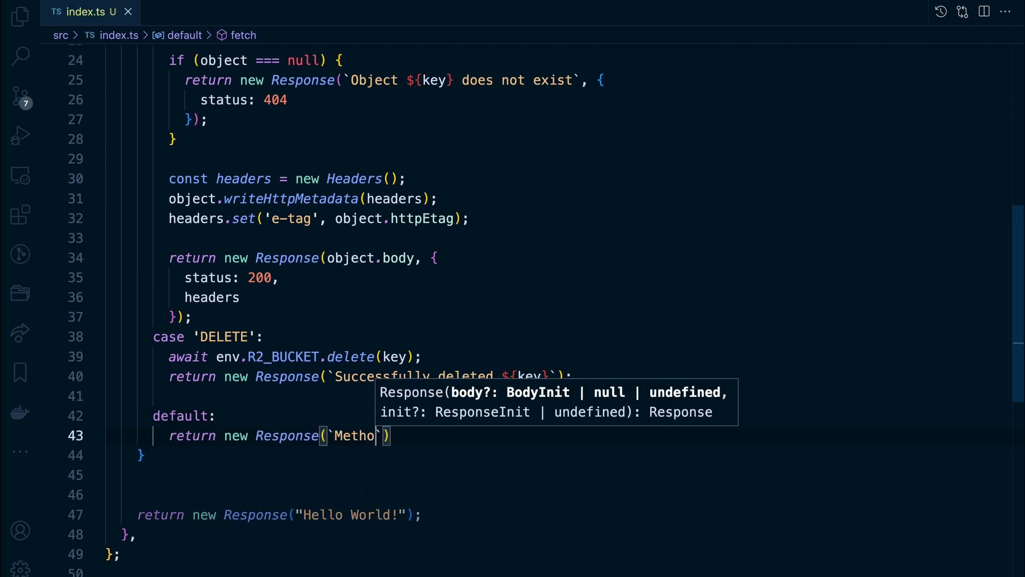
text(${request.method} not allowed!)
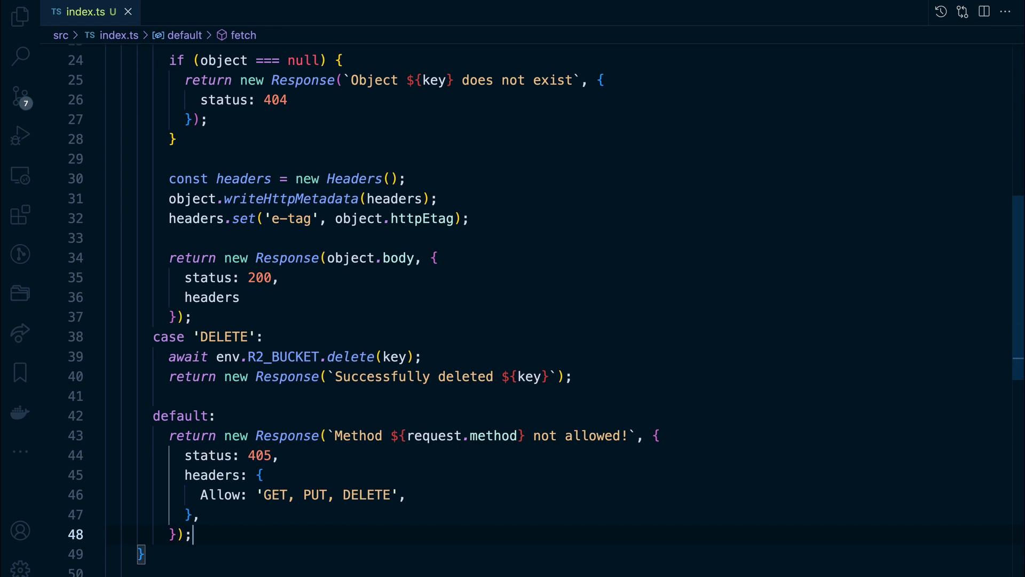
scroll(up, 3)
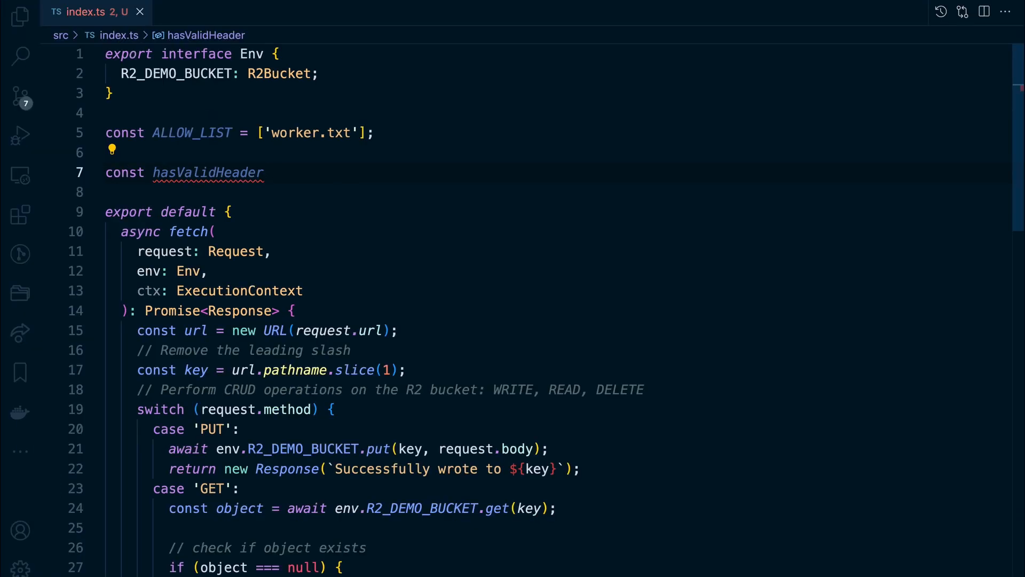
Define hasValidHeader comparing the X-Custom-Auth-Key header to env.AUTH_KEY_SECRET.
text(= (request: Request, env: Env): boolean => {)
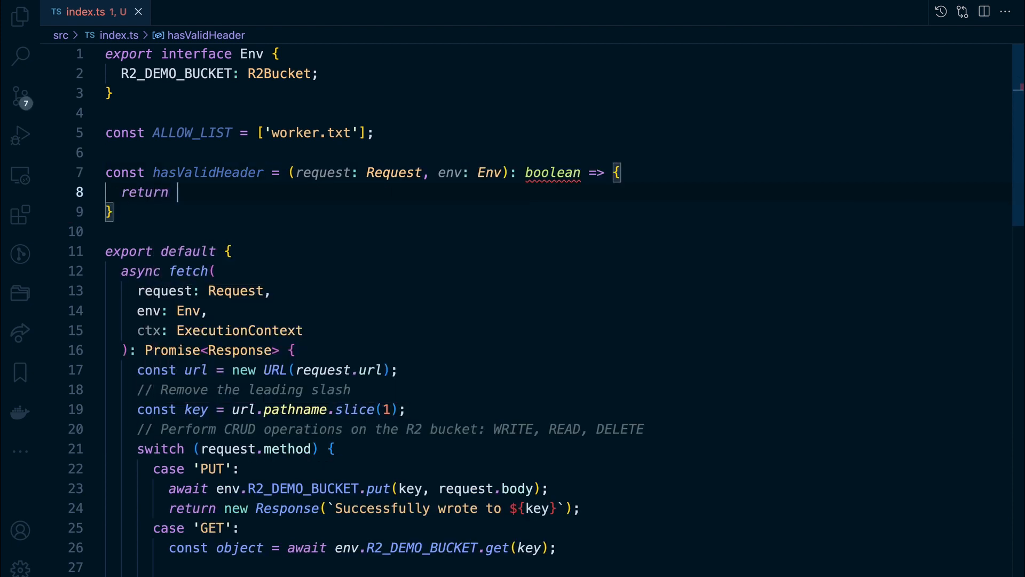
text(request.headers.get(''))
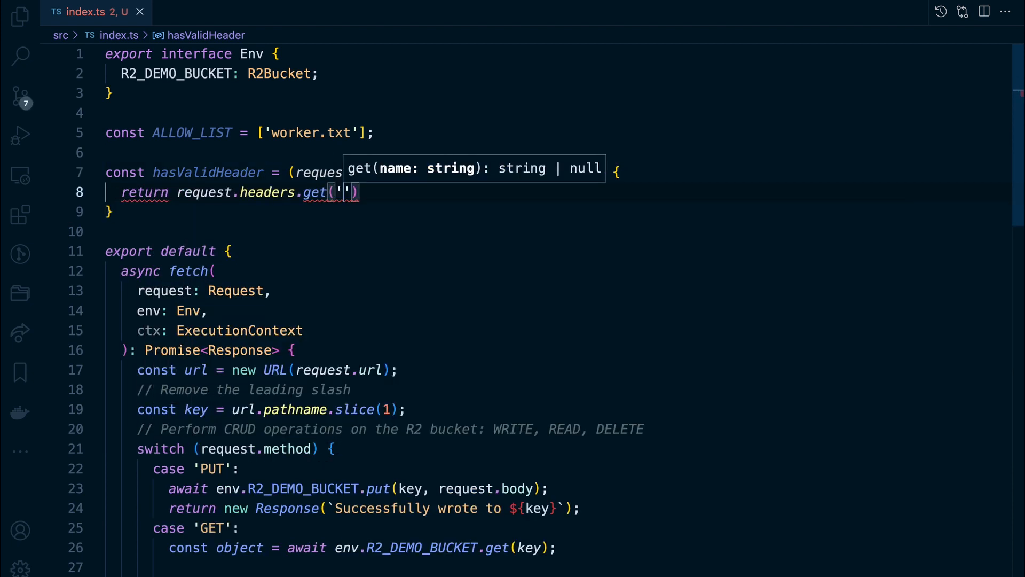
text(X-Custom-Auth-Key)
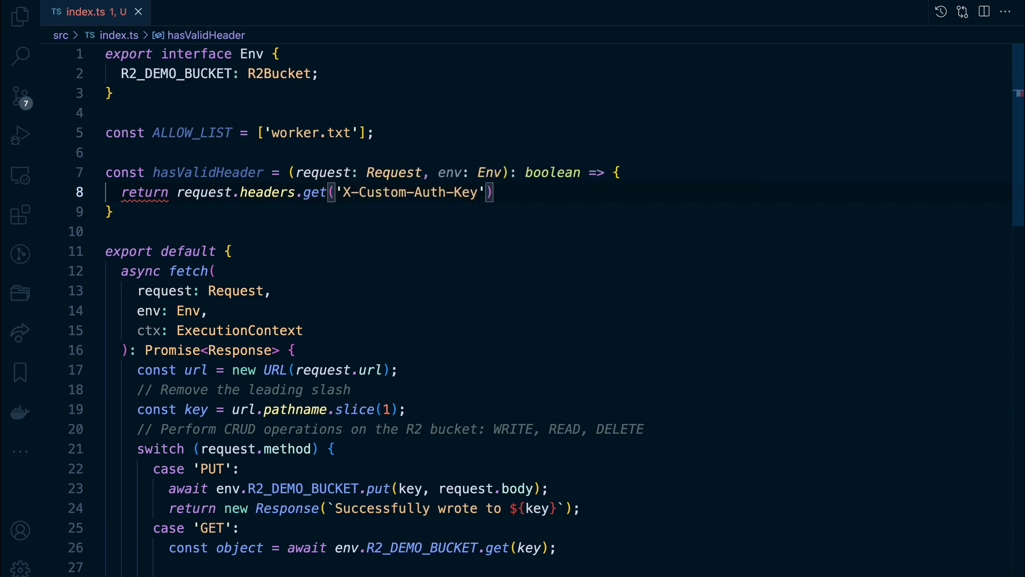
text(===)
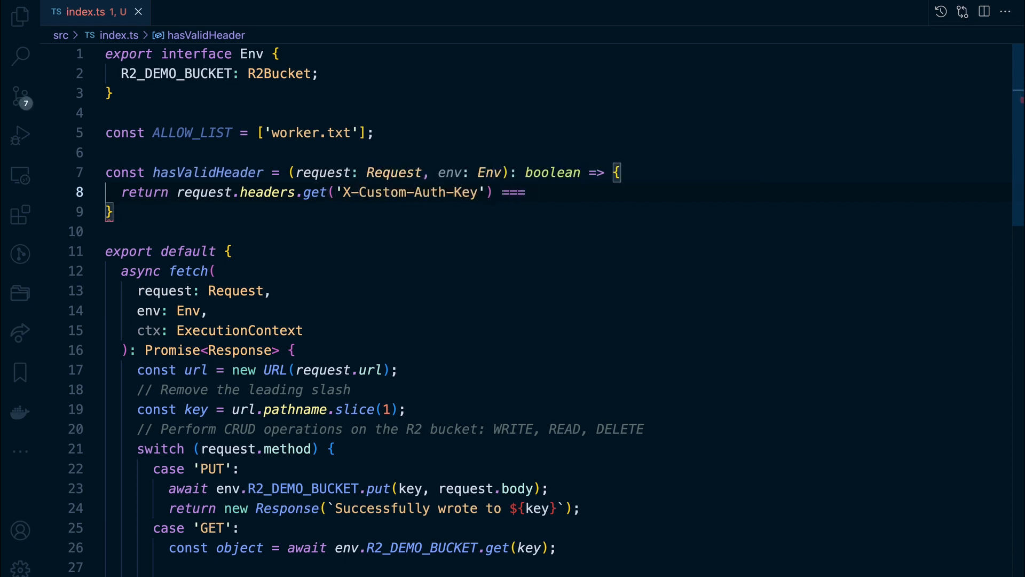
text(env.AUTH_KEY_SECRET)
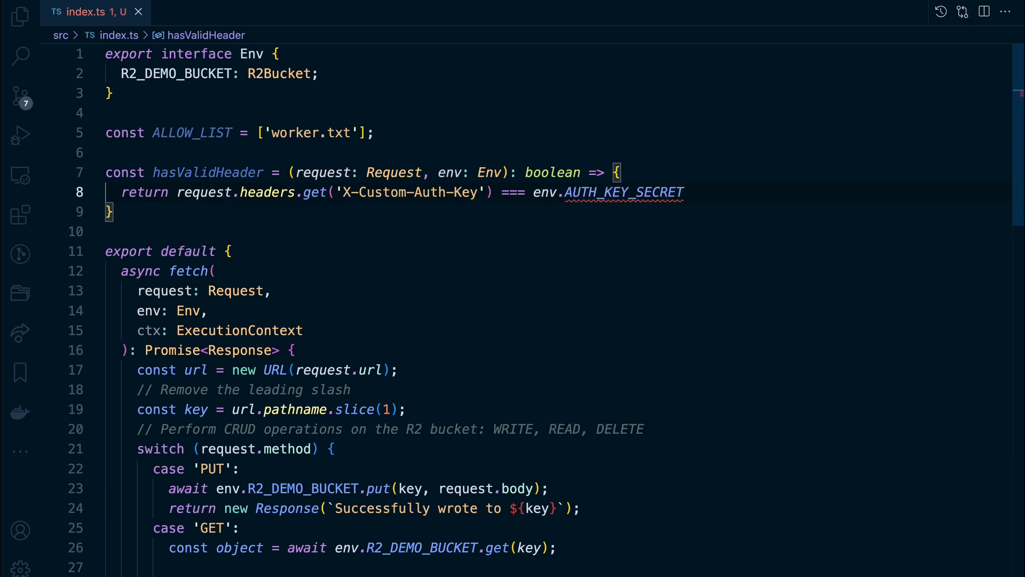
Add AUTH_KEY_SECRET: string | null to the Env interface and begin a new function.
text(AUTH_)
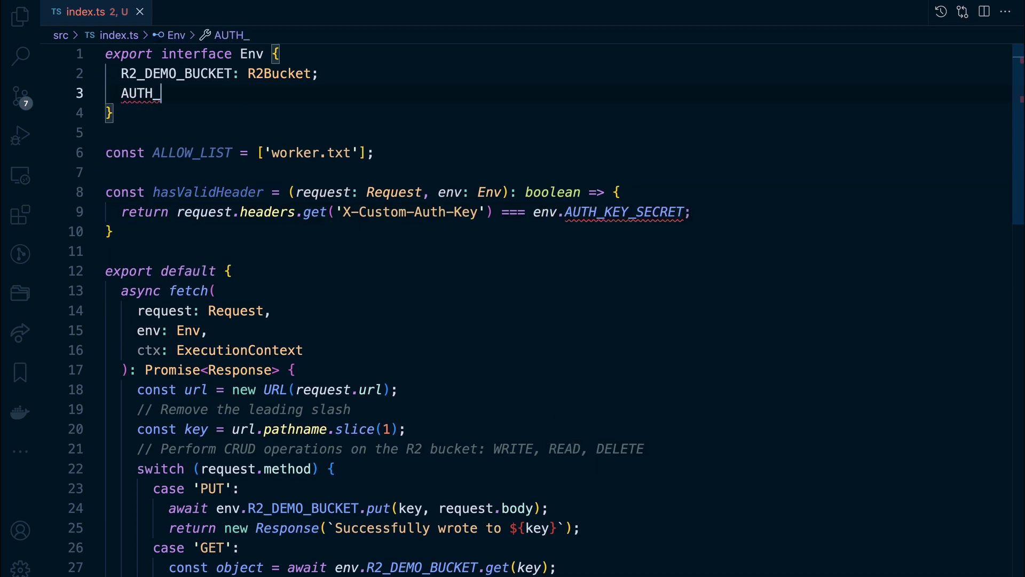
text(KEY_SECRET: string | null;)
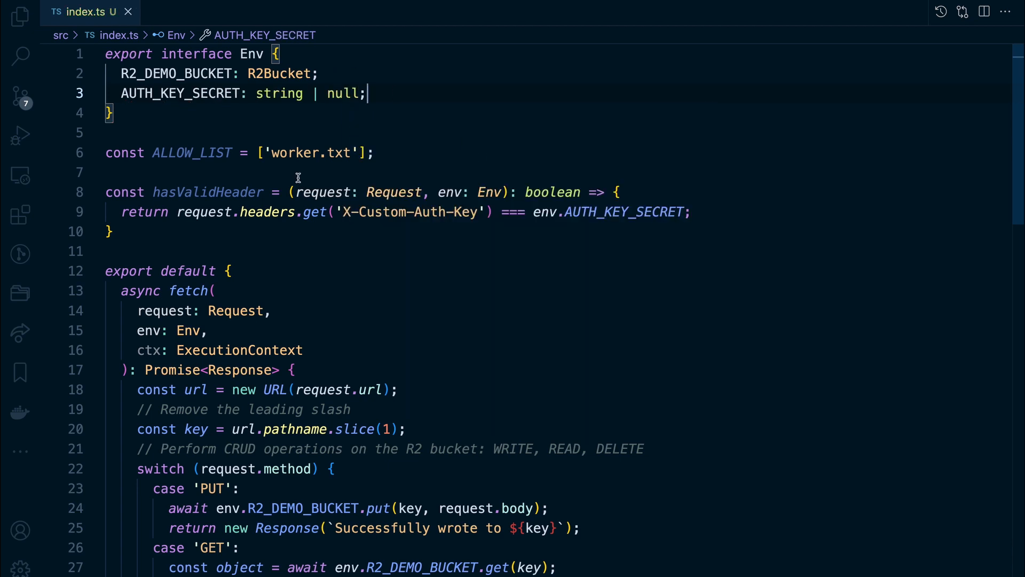
text(function)
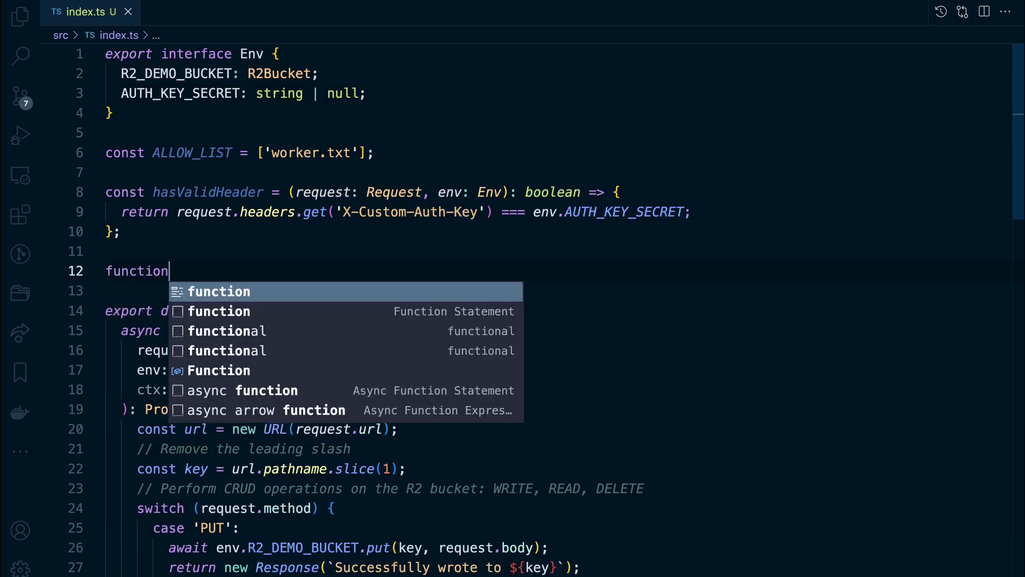
Declare authorizeRequest(request, env, key) gating PUT and DELETE on hasValidHeader.
text(authorizeR)
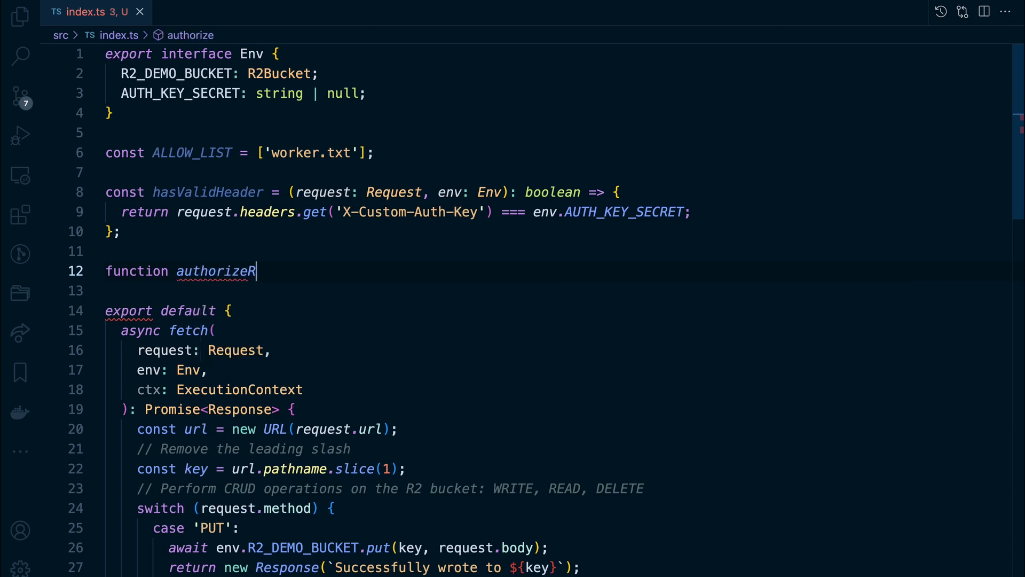
text(equest(request:Request, env: Env, key: string) {)
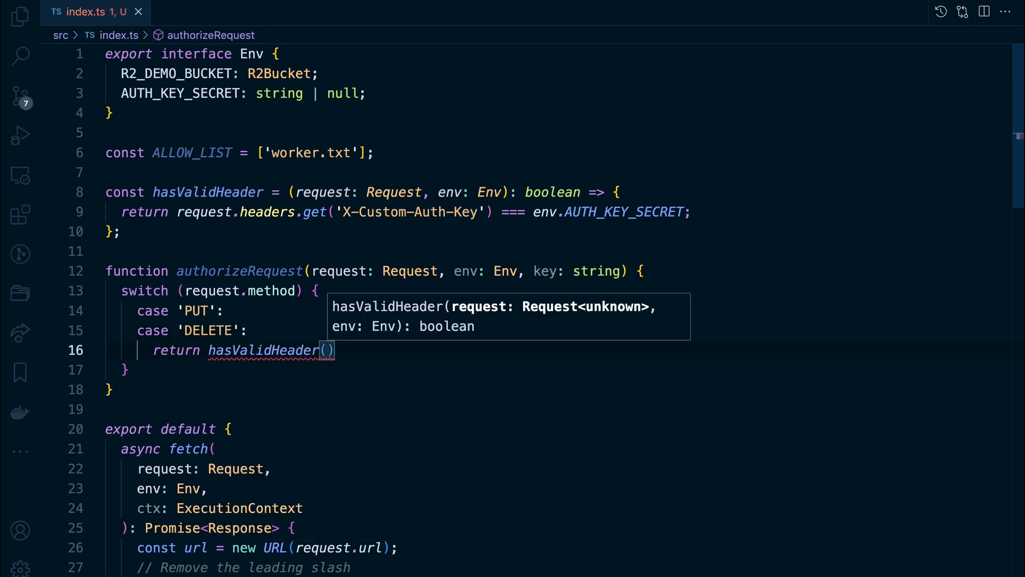
text(request)
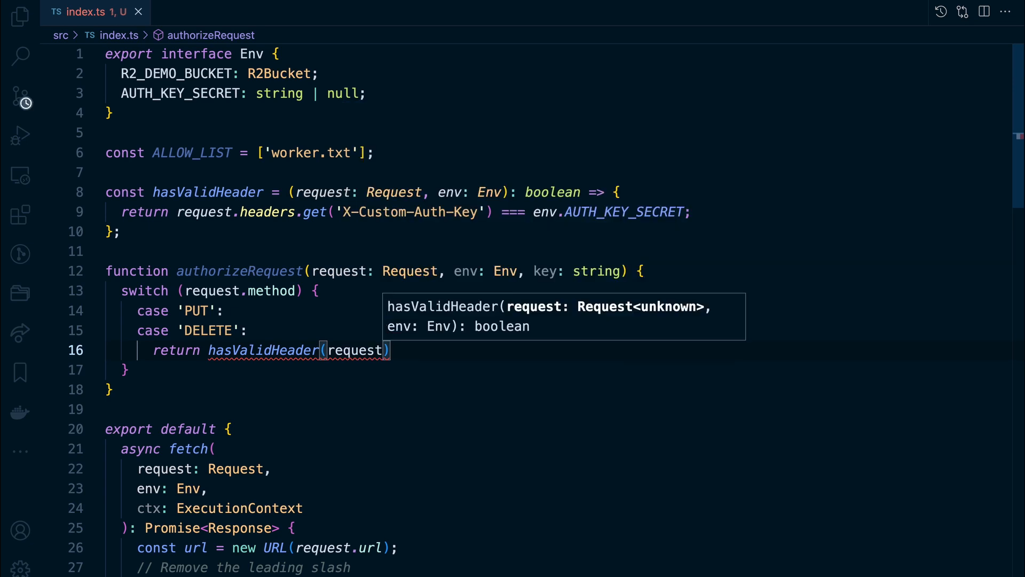
text(, env;)
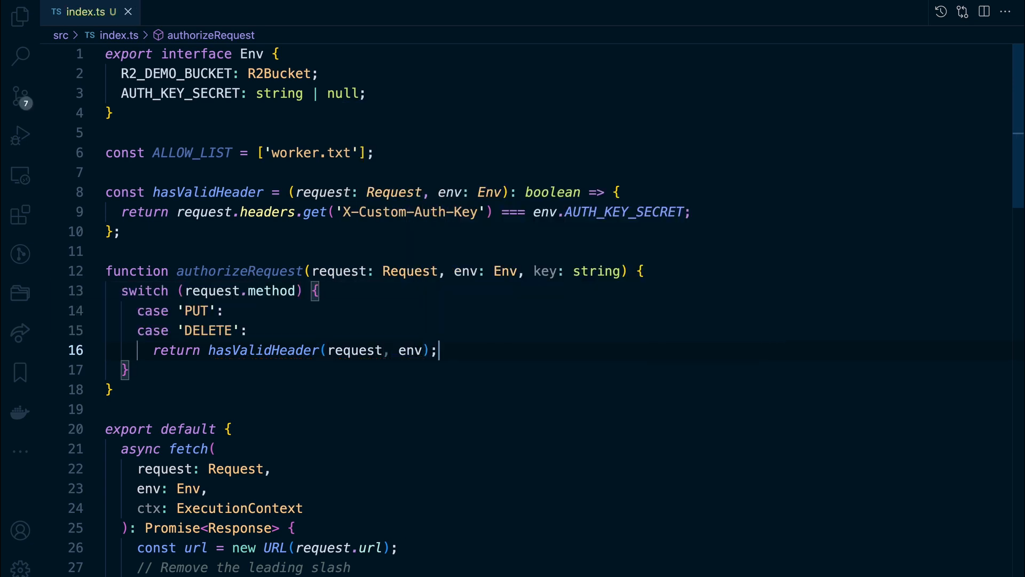
Allow GET only when ALLOW_LIST includes the key and return false by default.
text(case 'GET':)
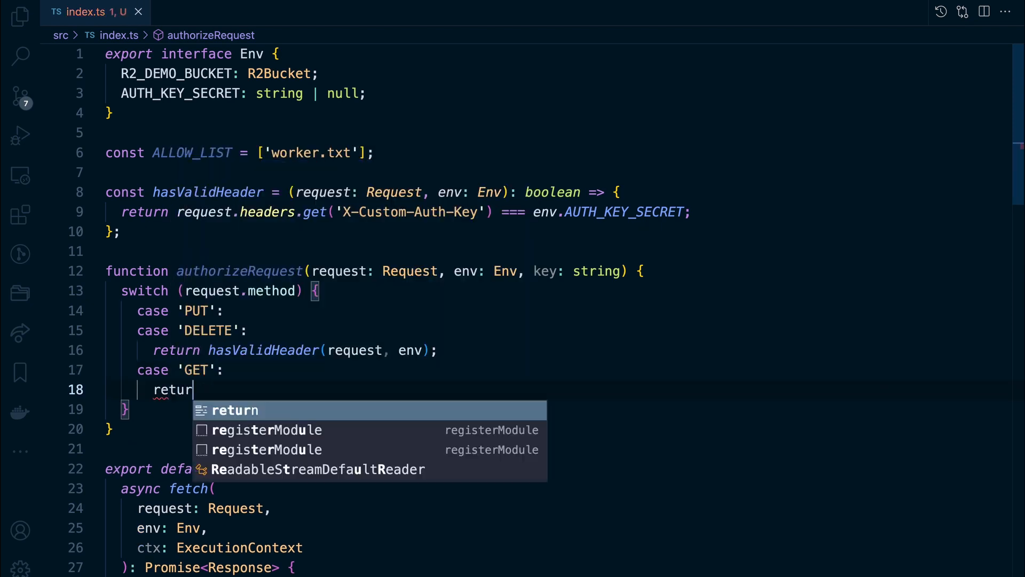
text(ALLOW_LIST.includes(key);)
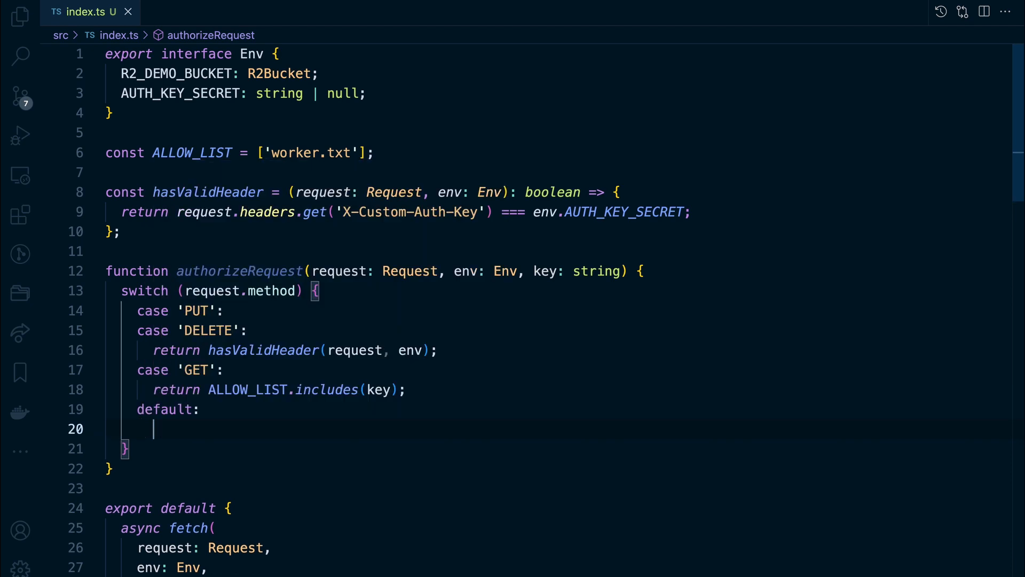
text(return false)
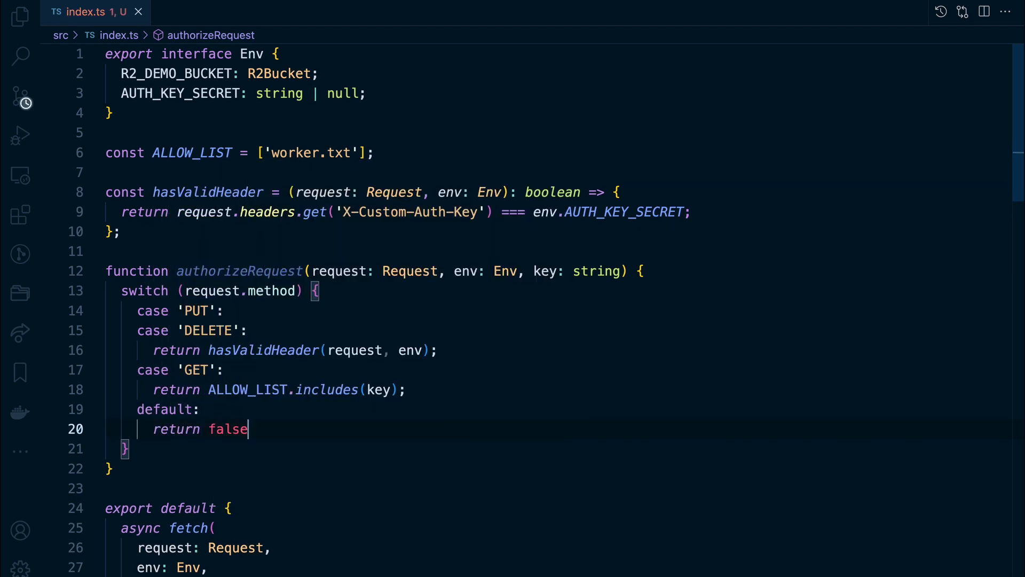
Start a '// c' comment in the fetch handler right after const key.
scroll(down, 3)
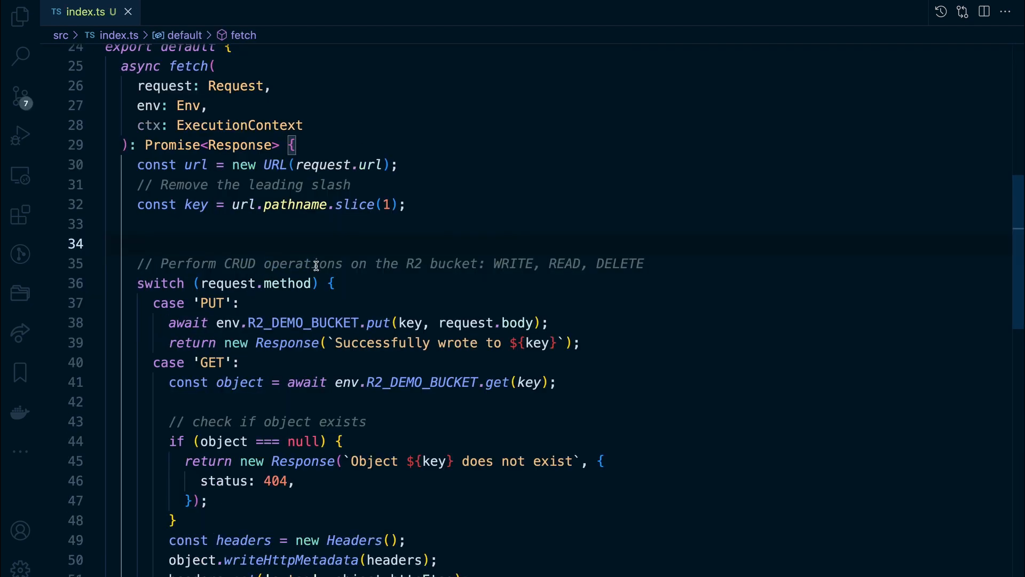
text(// c)
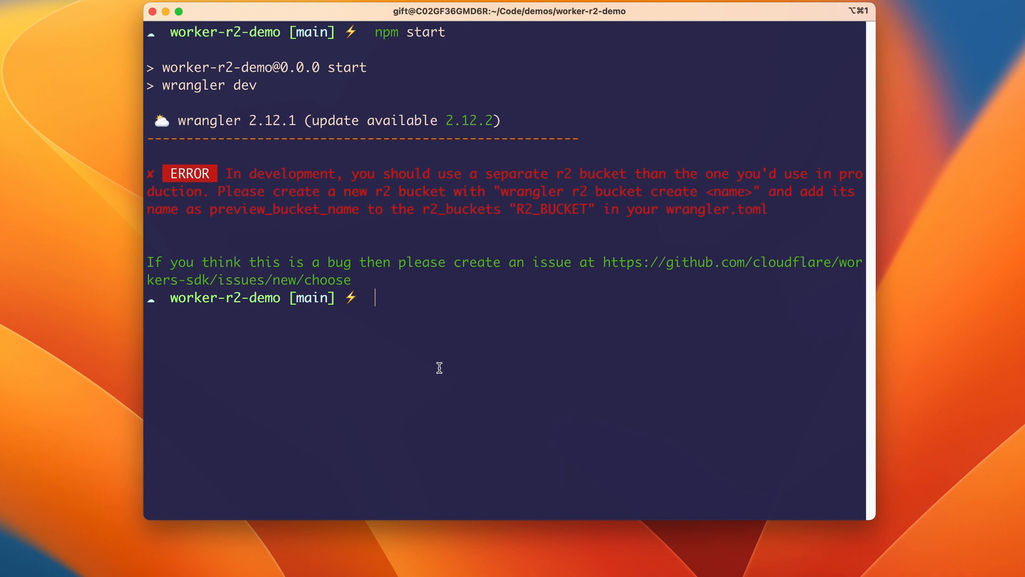
Run wrangler r2 bucket create for a worker-r2-dev preview bucket.
text(wrangler publish)
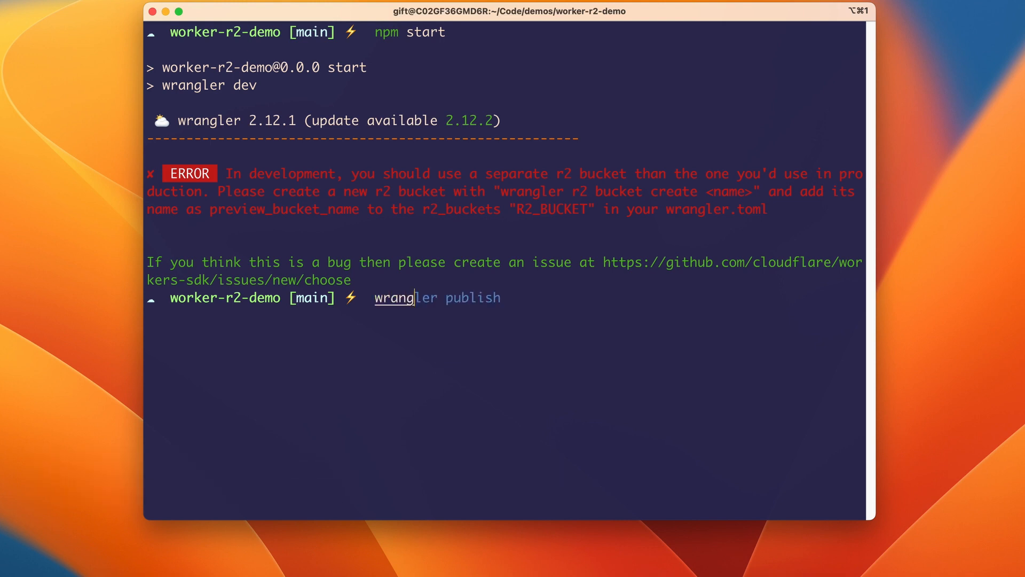
text(wrangler secret put AUTH_KEY_SECRET)
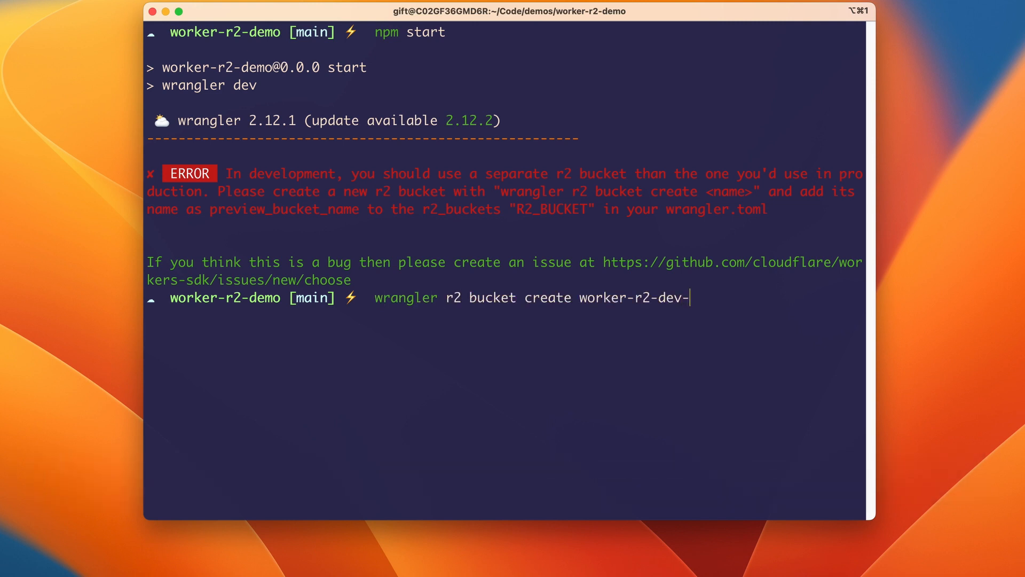
key(Backspace)
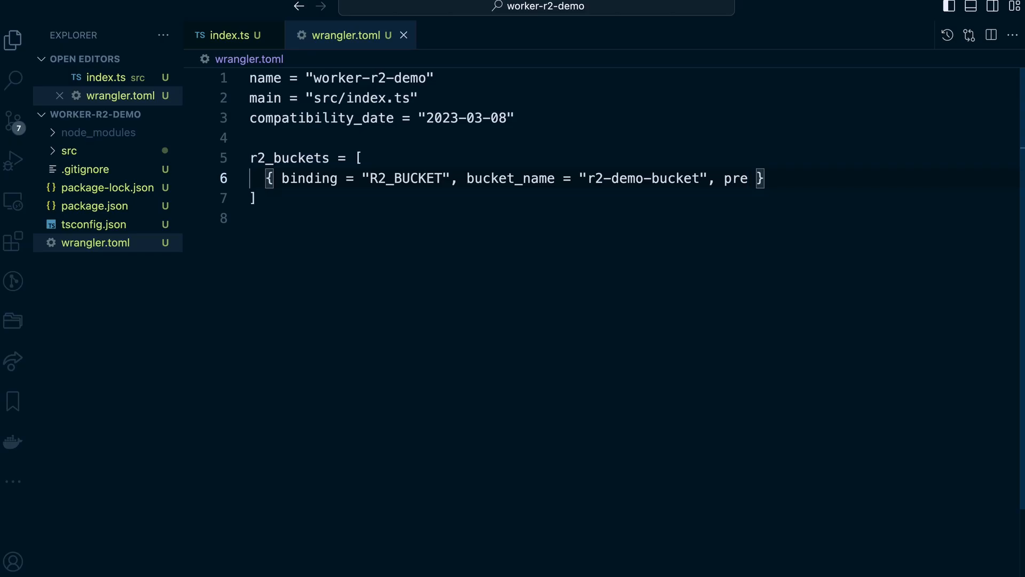
Append preview_bucket_name = "<dev bucket>" to the r2_buckets entry in wrangler.toml.
text(view_bucket)
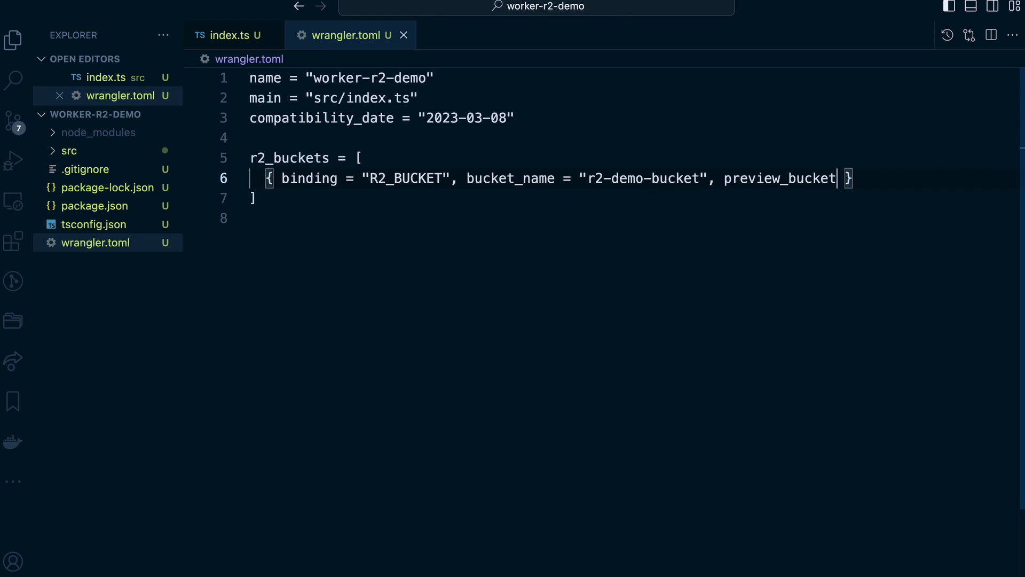
text(_name)
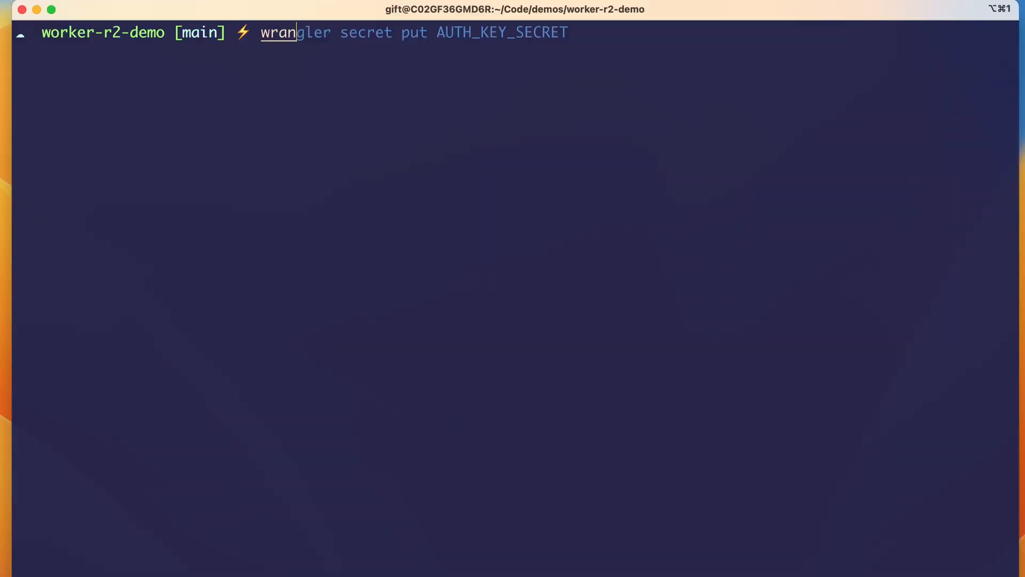
Store AUTH_KEY_SECRET via wrangler secret put, then wrangler publish worker-r2-demo to workers.dev.
key(Return)
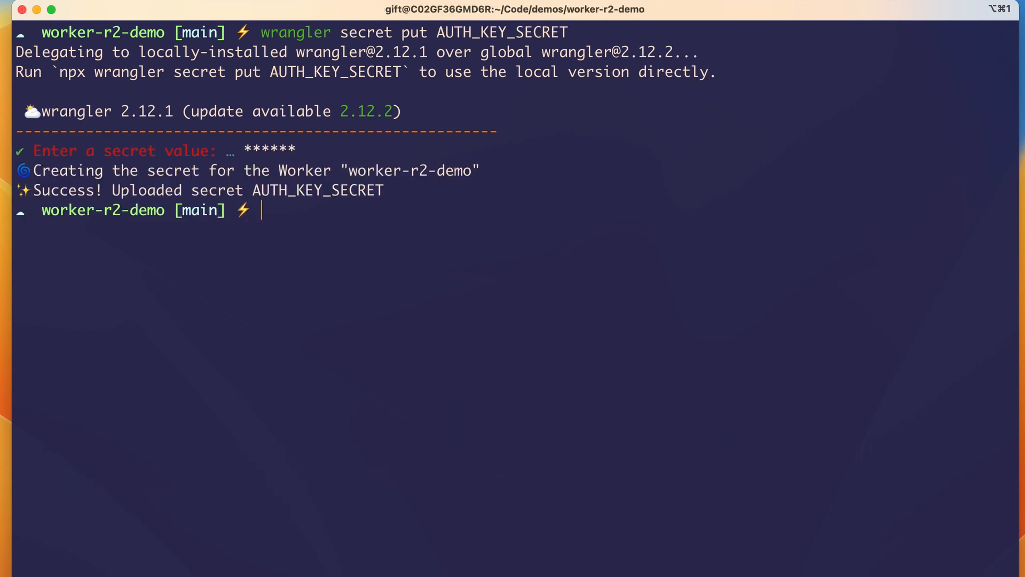
text(wrangler publish)
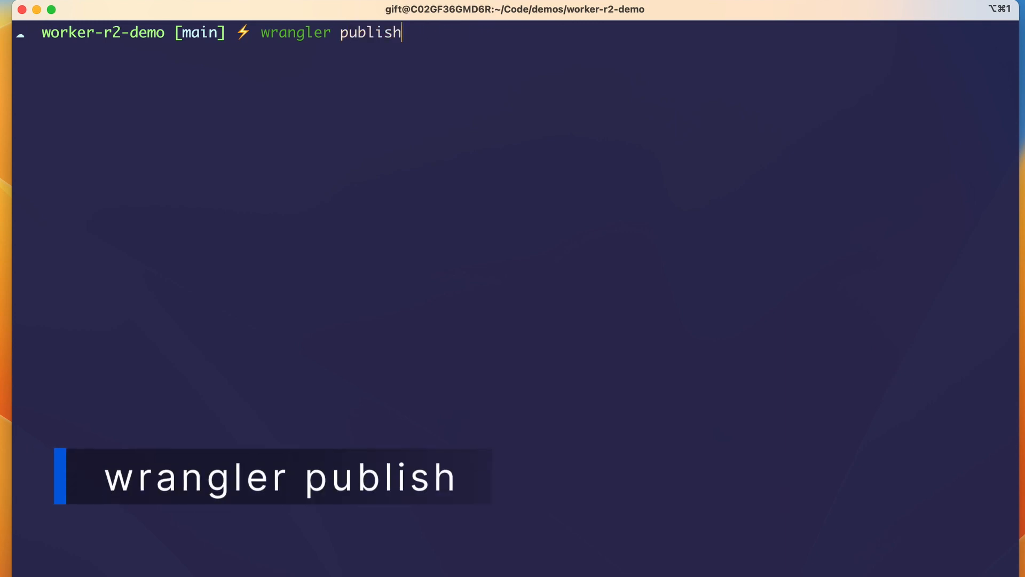
key(Return)
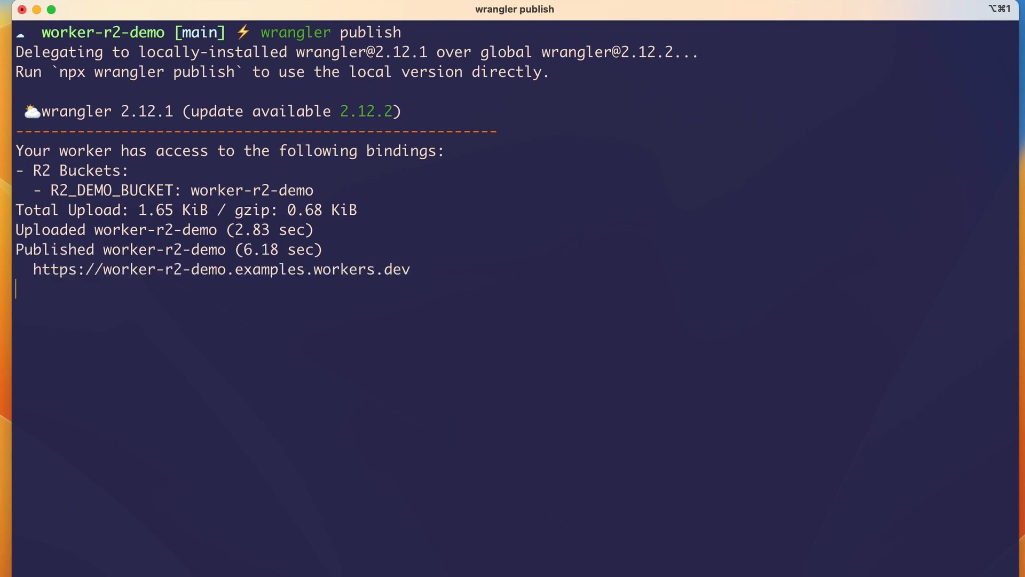
text(curl https://worker-r2-demo.examples.workers.dev/worker.txt -X PUT --data-binary 'test-worker')
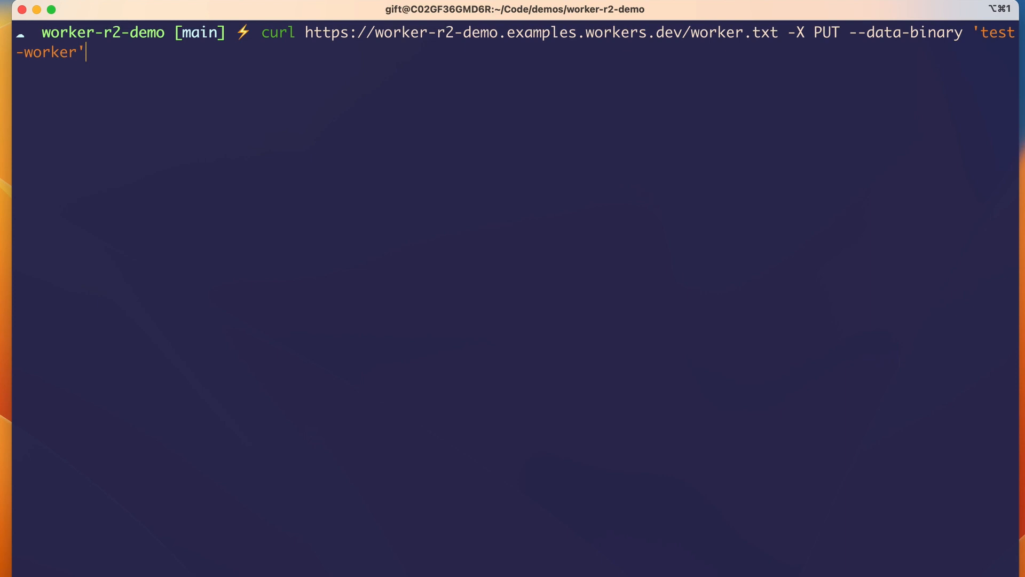
curl PUT worker.txt without the X-Custom-Auth-Key header (rejected), then with it (stored).
key(Return)
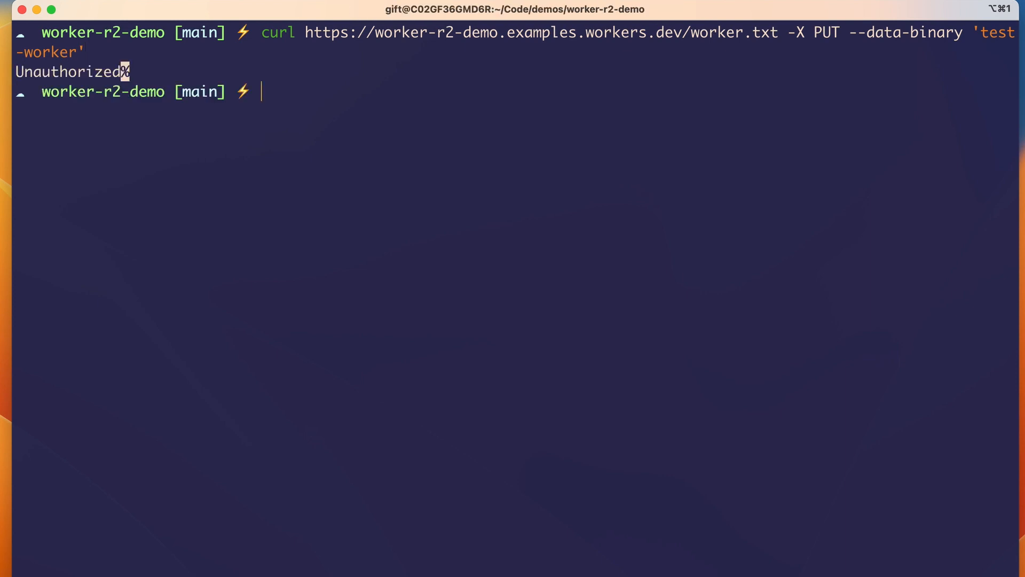
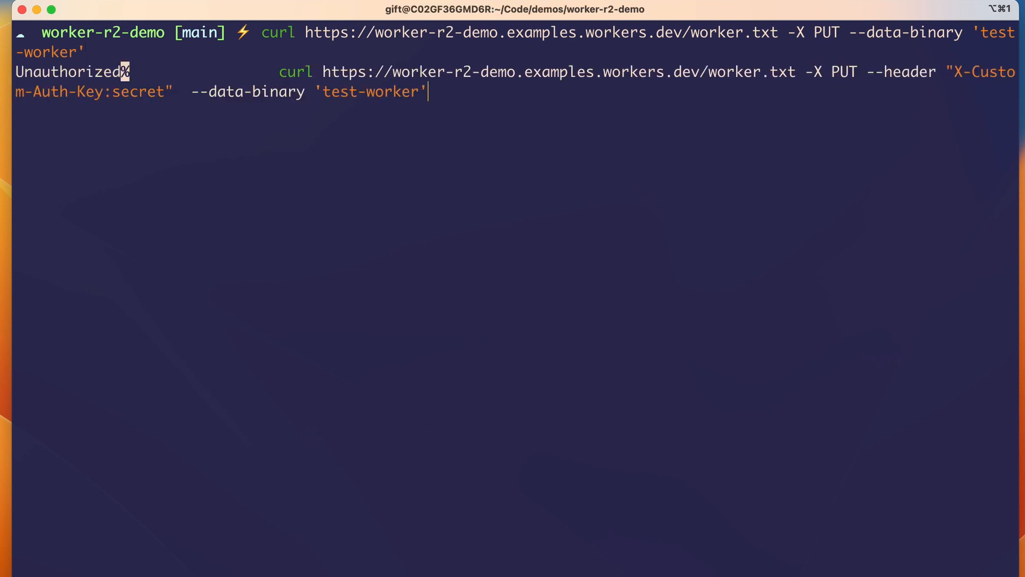
key(Return)
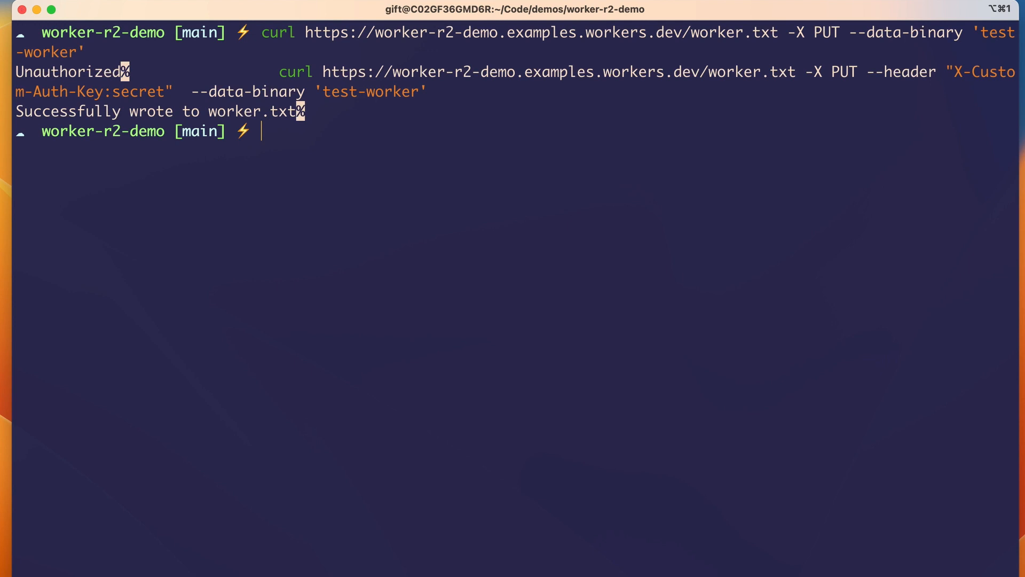
curl GET worker.txt back, then send an authorized curl -X DELETE removing it.
text(curl https://worker-r2-demo.examples.workers.dev/worker.txt)
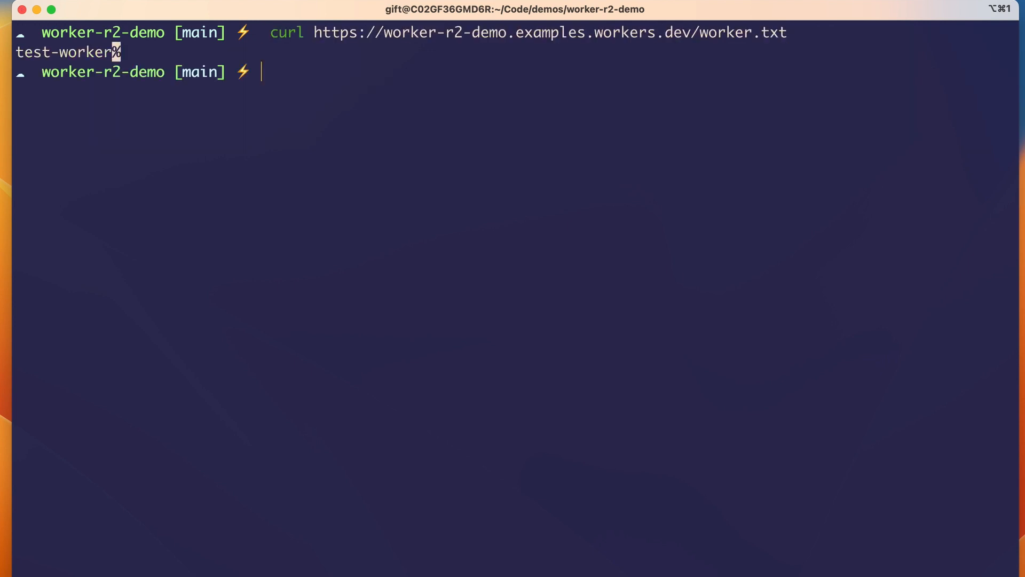
text(curl https://worker-r2-demo.examples.workers.dev/.txt)
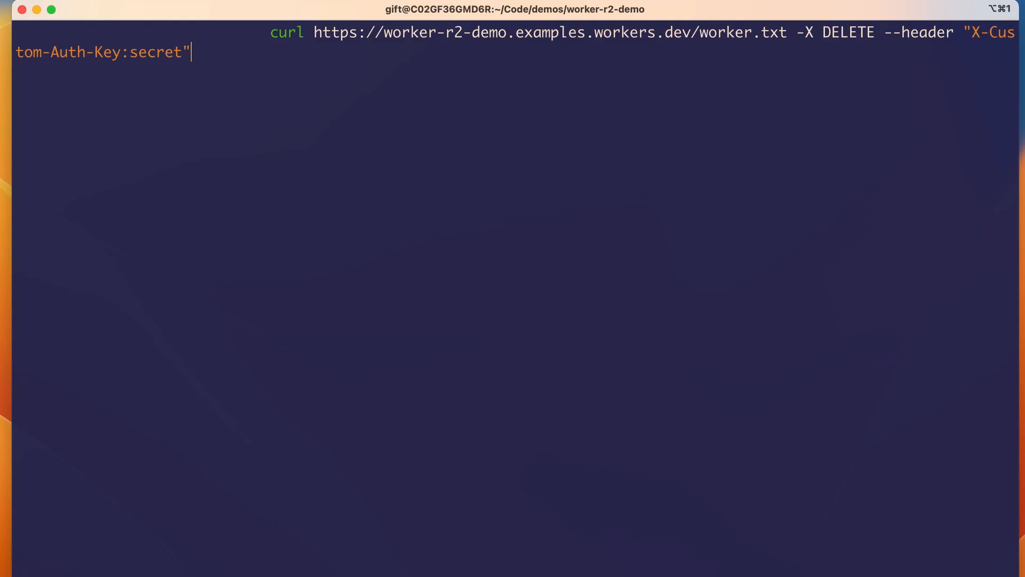
key(Return)
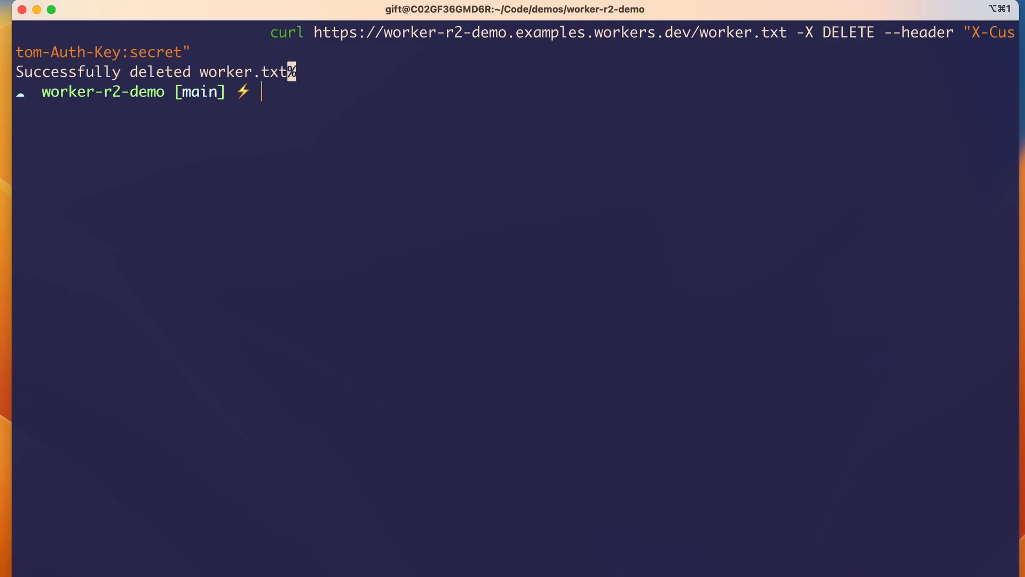